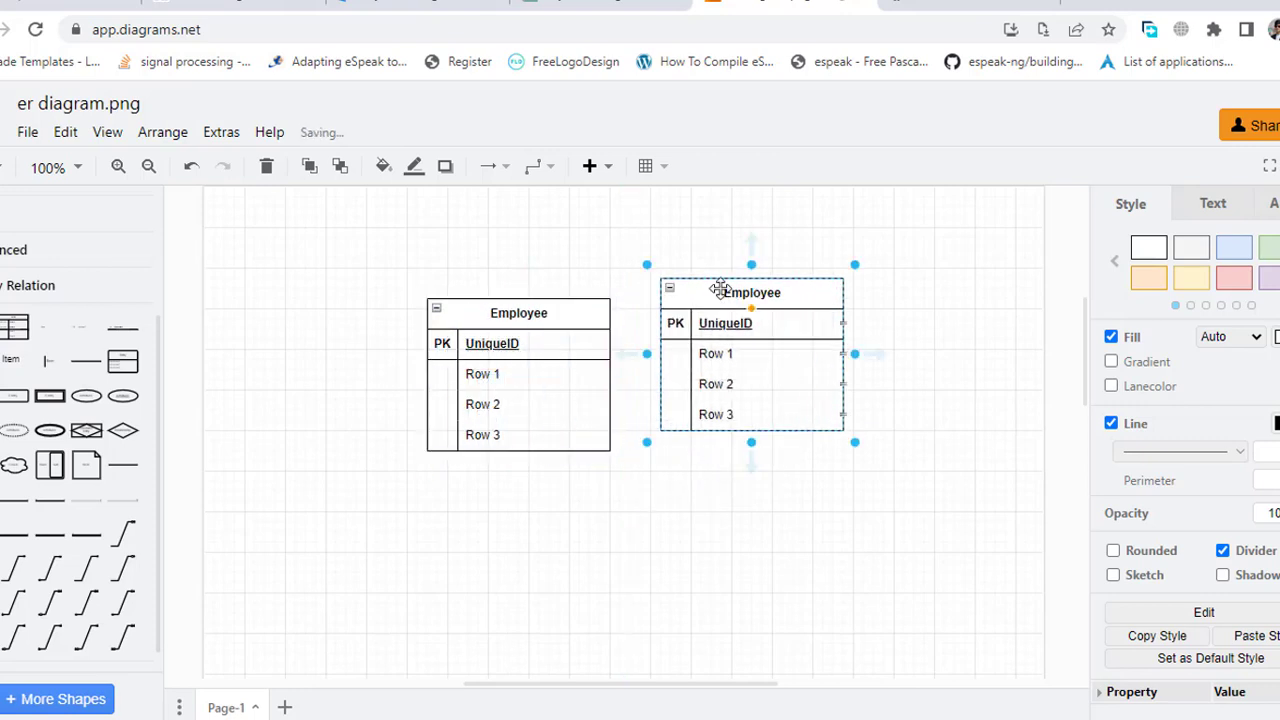
# Step: Rename copied Employee tables to Department, Payment and Leave
pyautogui.doubleClick(752, 292)
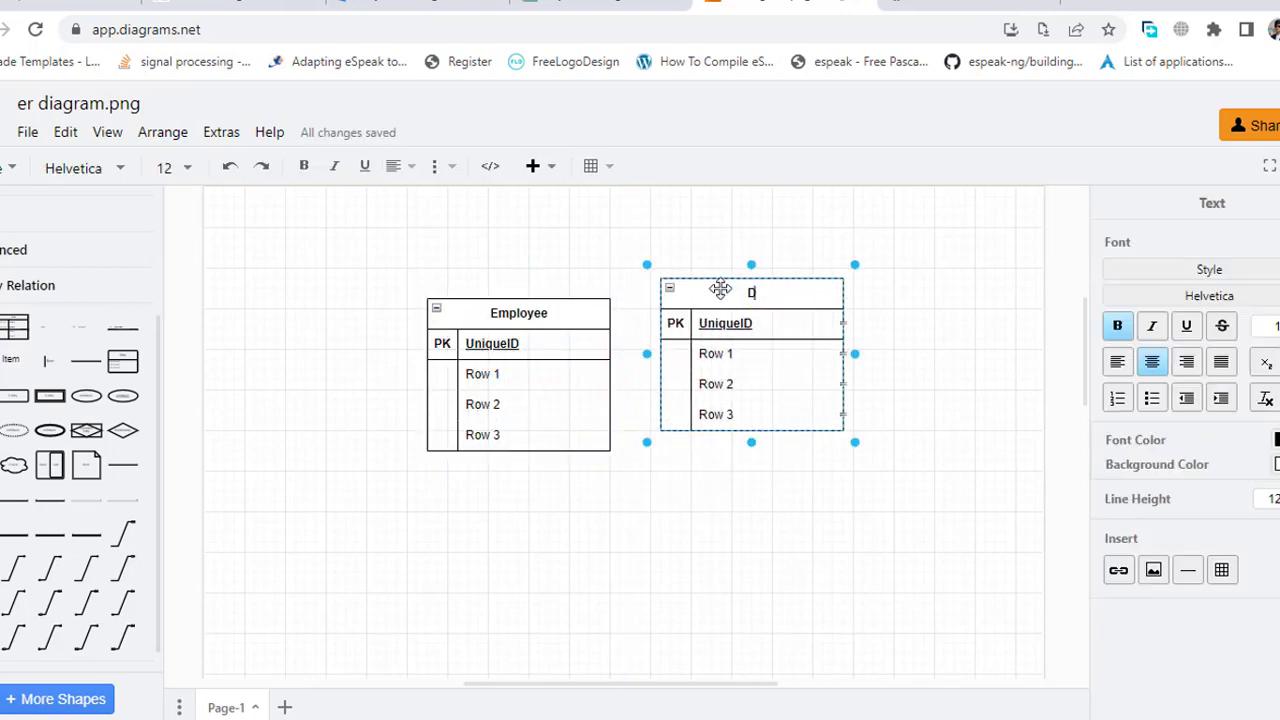
pyautogui.write('epartment')
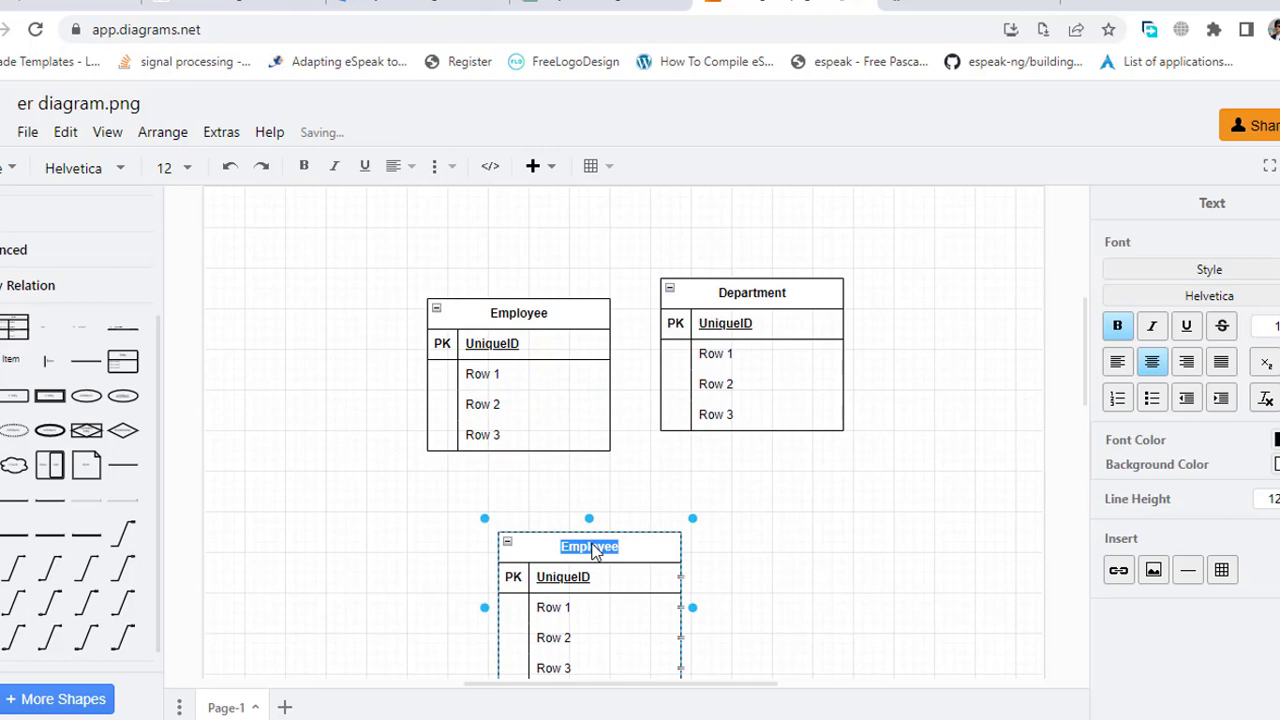
pyautogui.write('Payment')
pyautogui.write('Attendance')
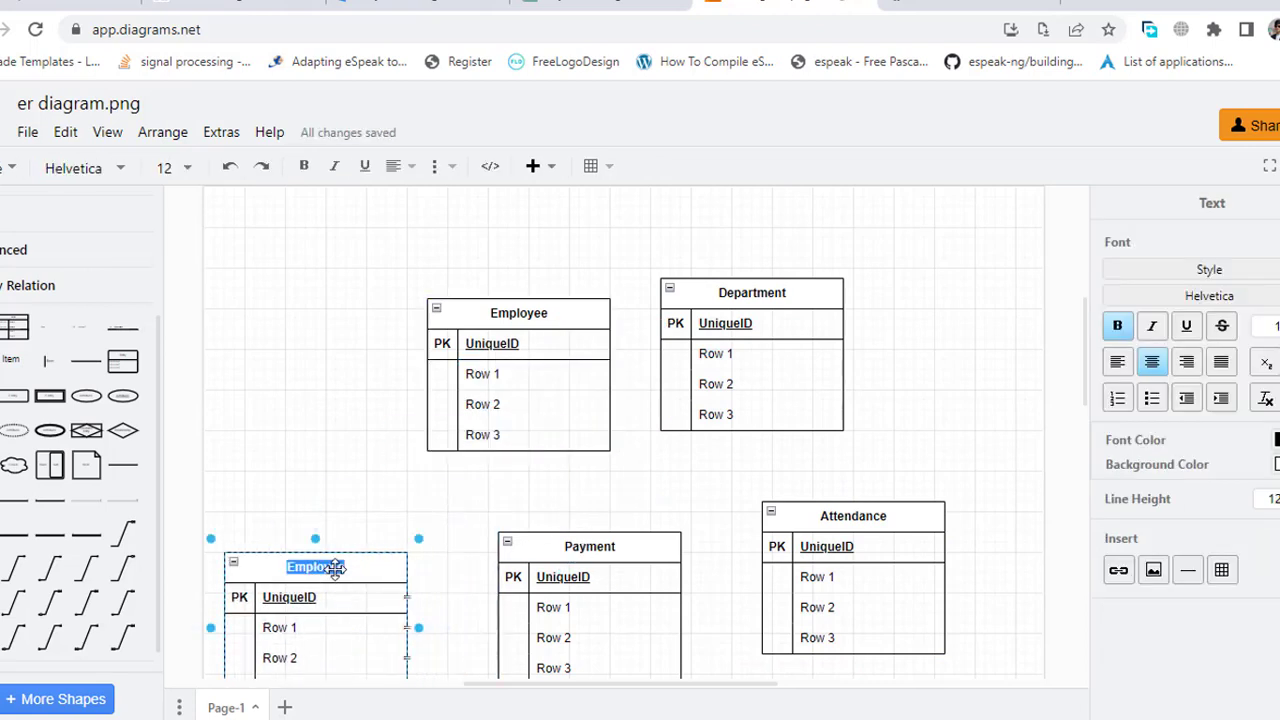
pyautogui.write('Leave')
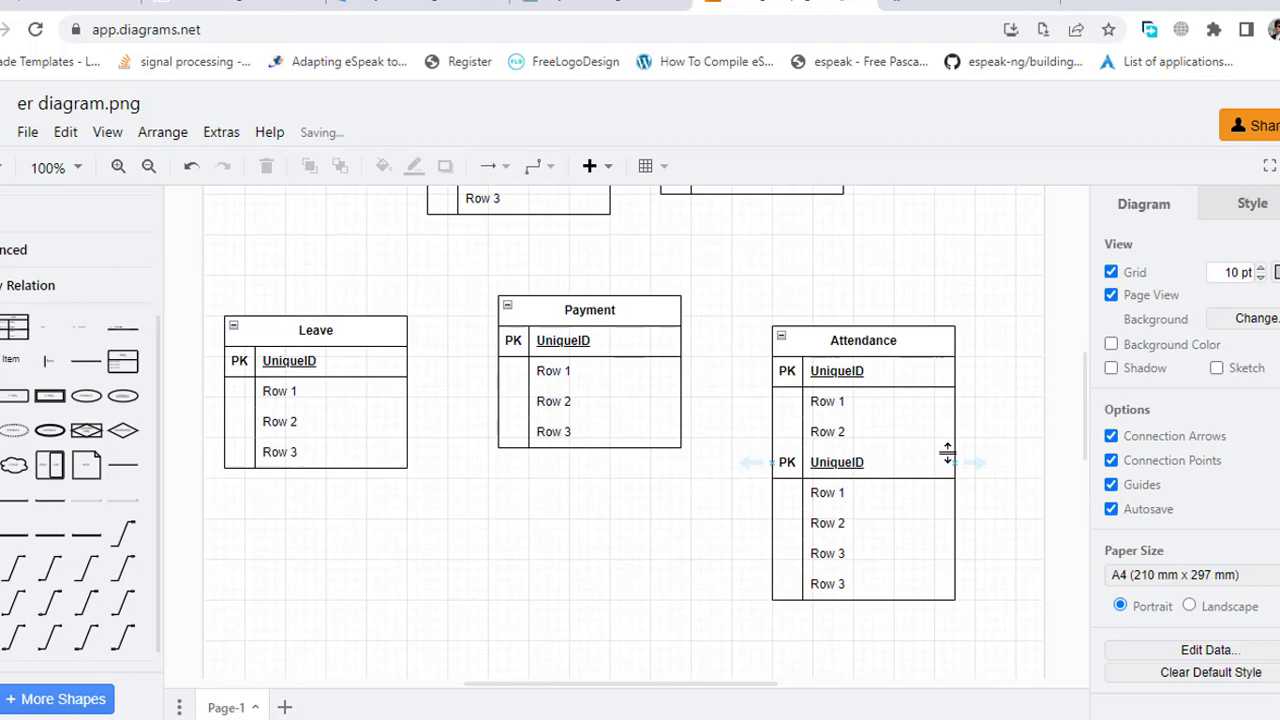
pyautogui.click(864, 340)
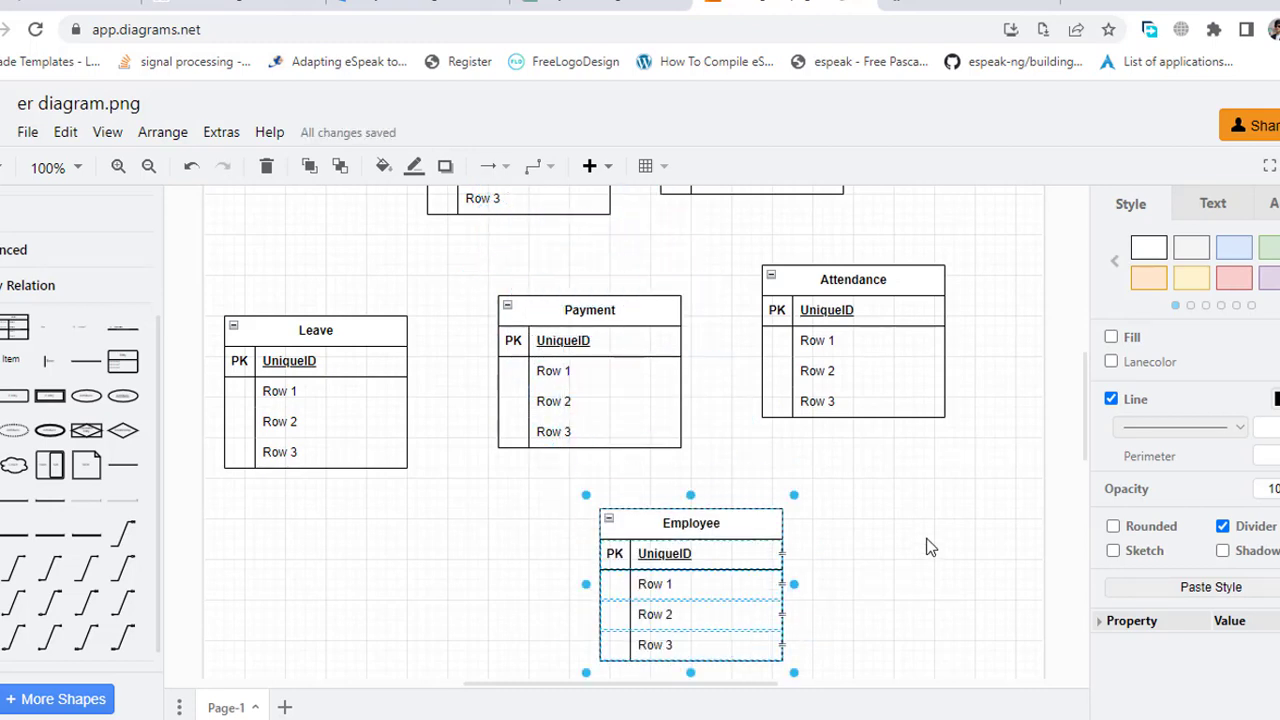
# Step: Rename the remaining copies to Salary, Deduction and Designation
pyautogui.doubleClick(690, 522)
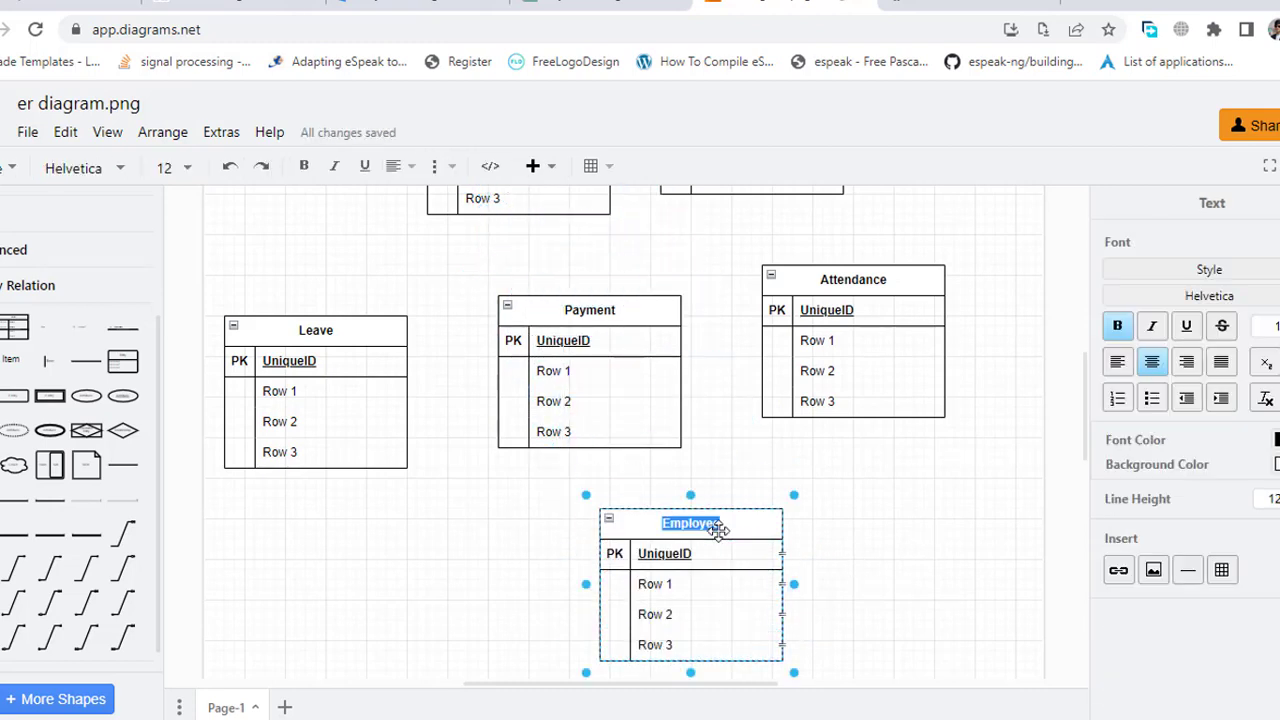
pyautogui.write('Salary')
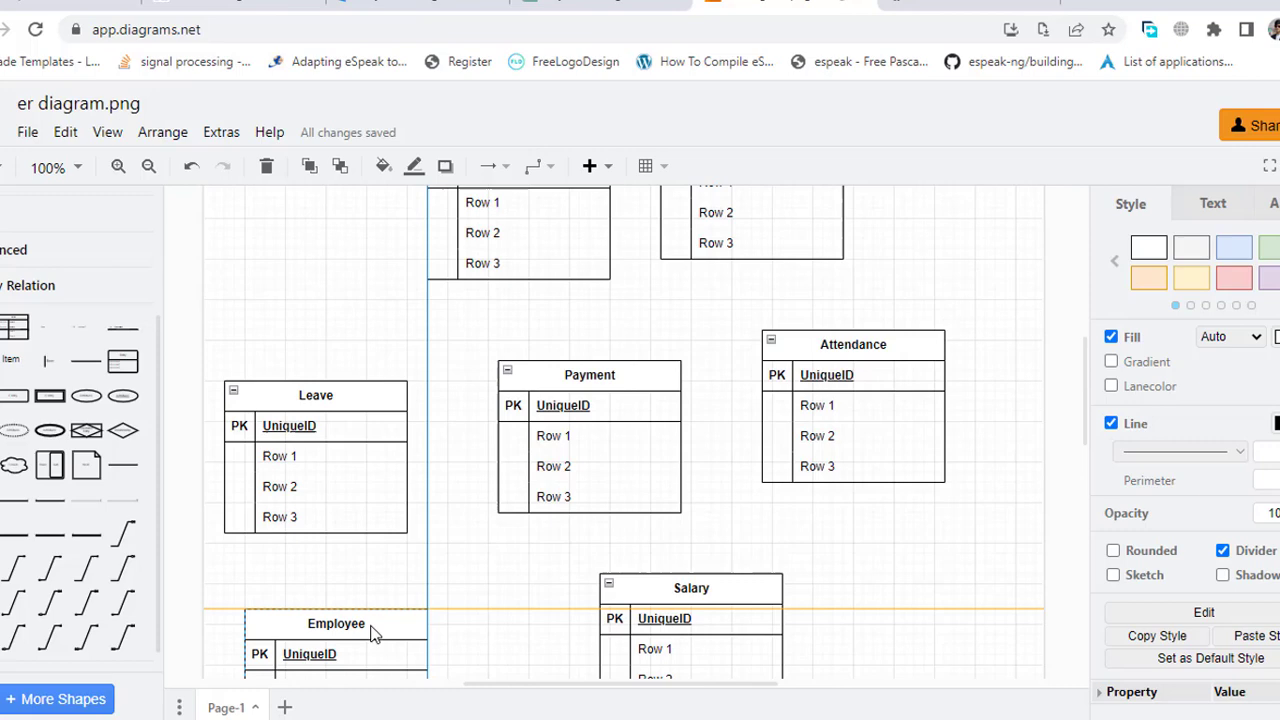
pyautogui.doubleClick(336, 624)
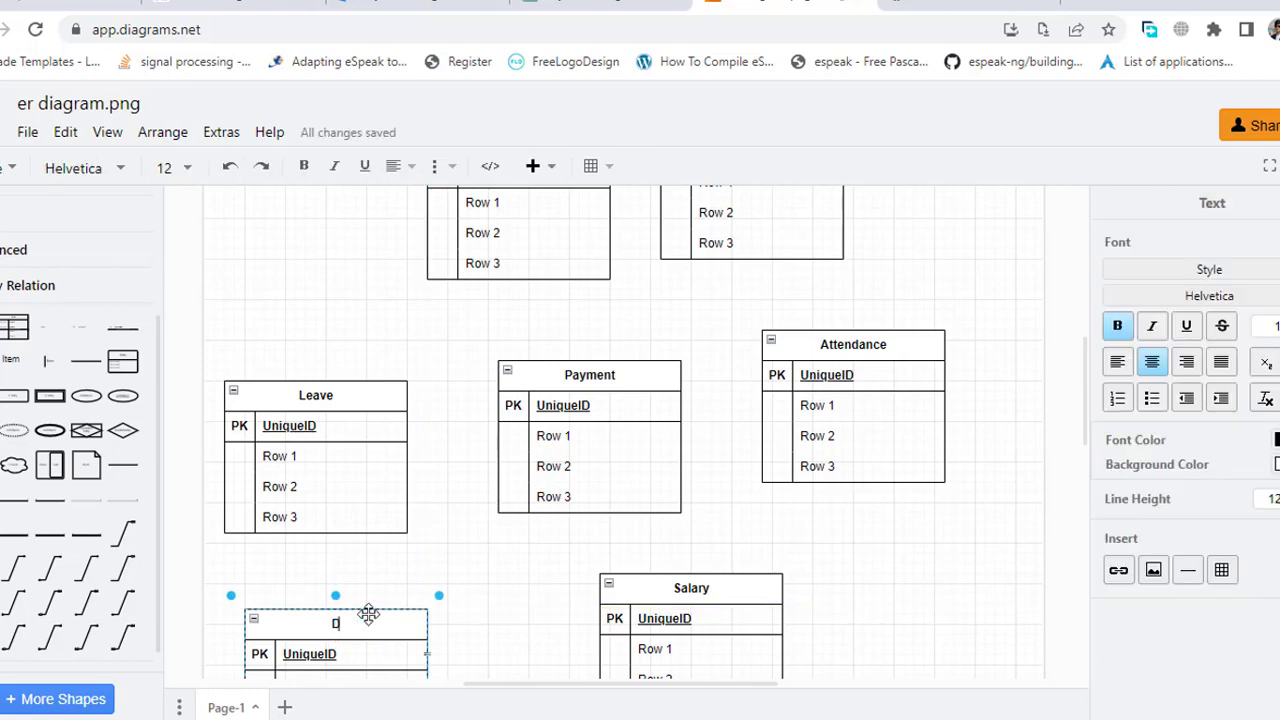
pyautogui.write('Deduction')
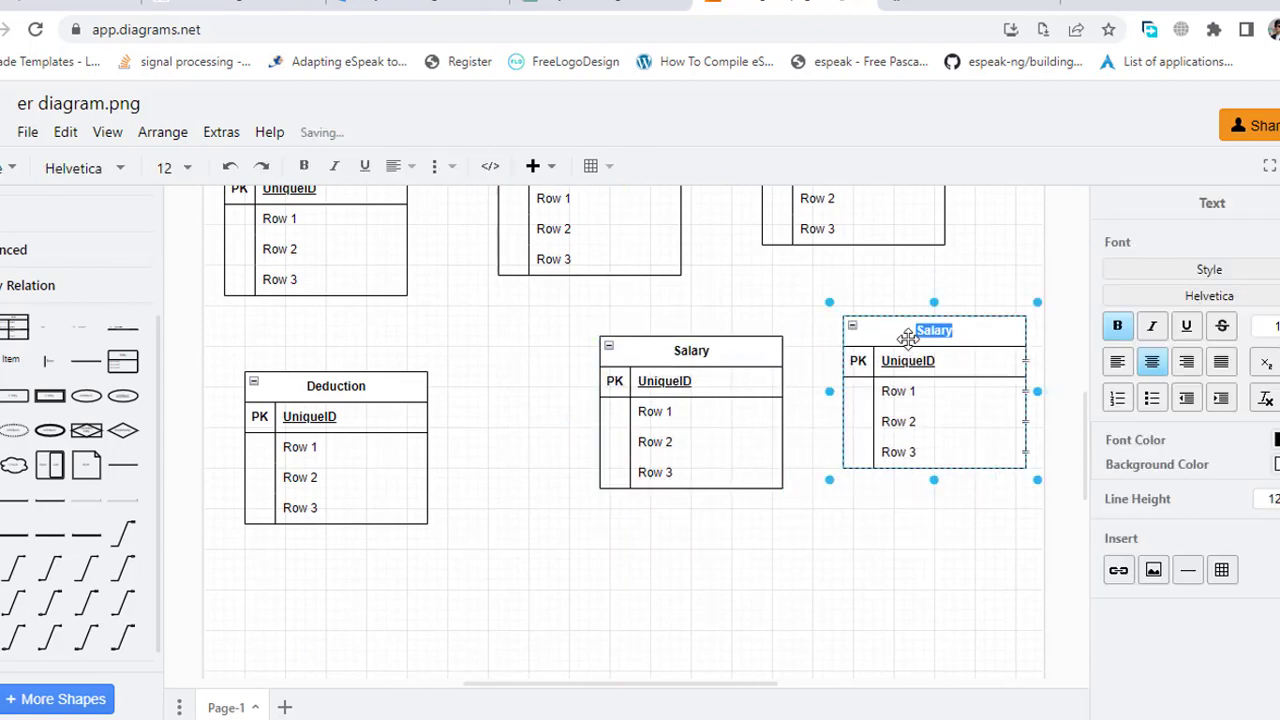
pyautogui.write('Designation')
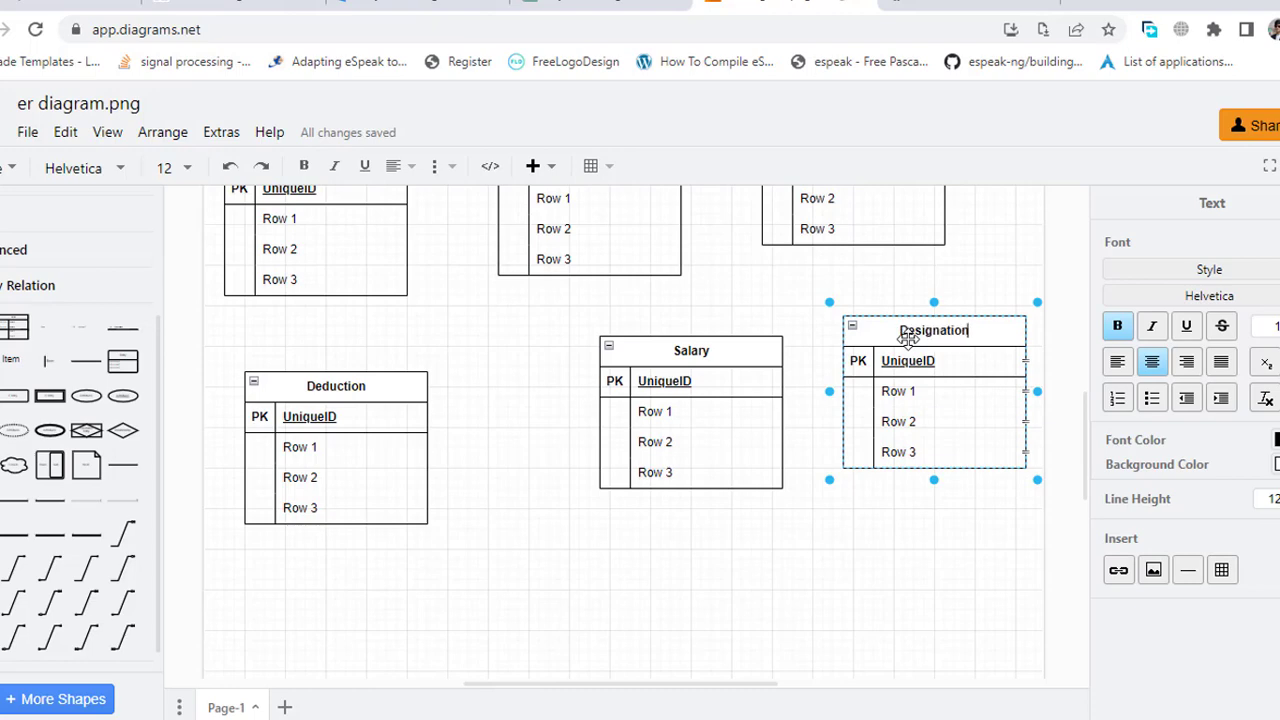
pyautogui.click(912, 532)
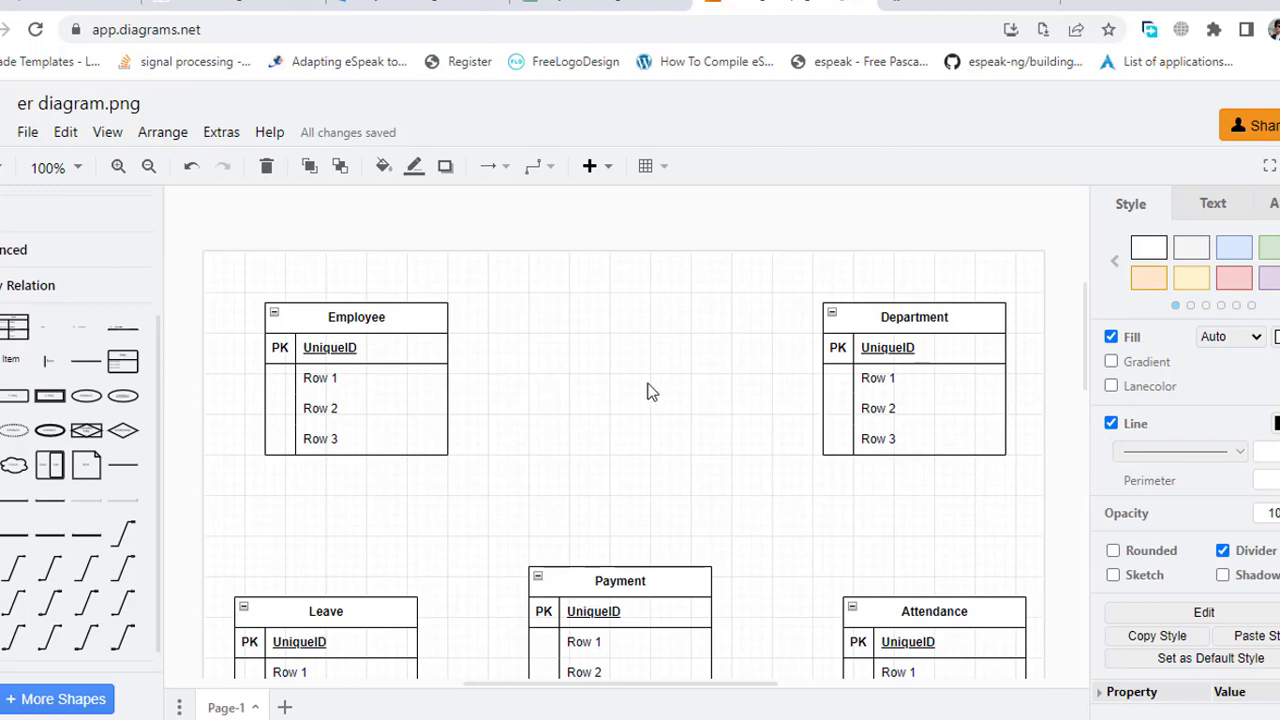
pyautogui.moveTo(772, 404)
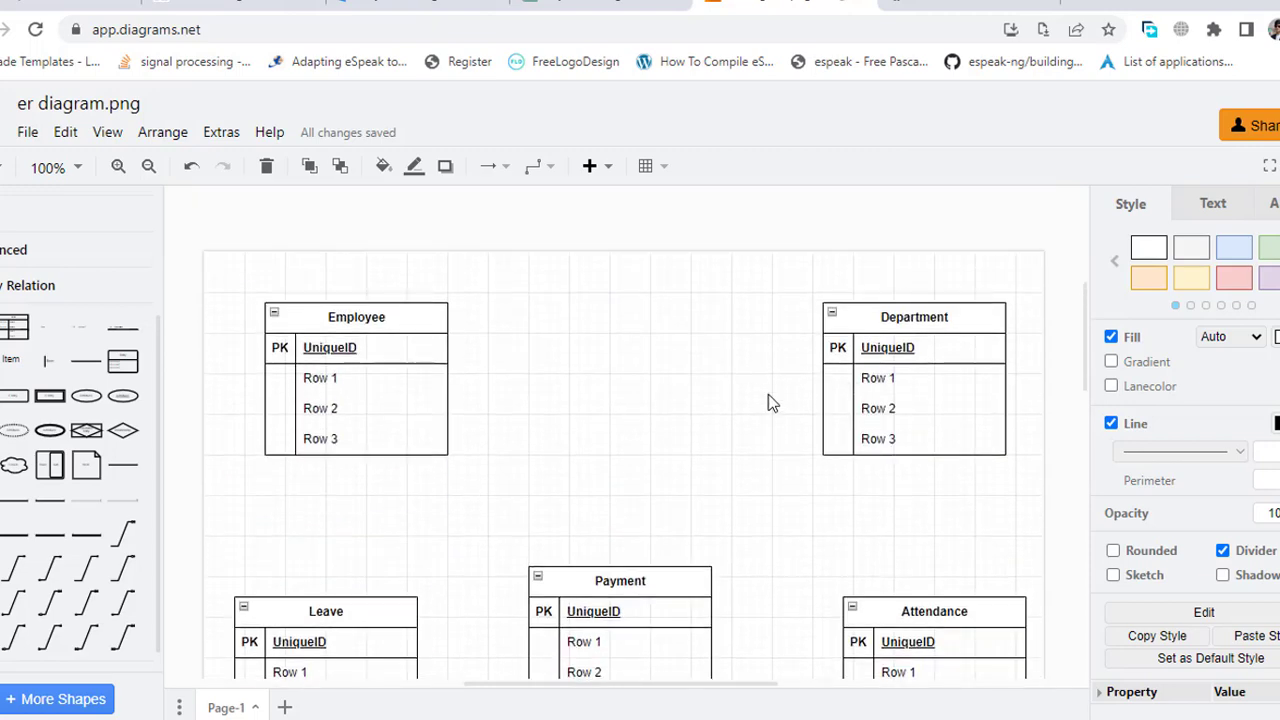
# Step: Fill Employee with ID, Name, DOB, Address, Date of Hire, Job Title, Contact Info; expand Department
pyautogui.scroll(-3)
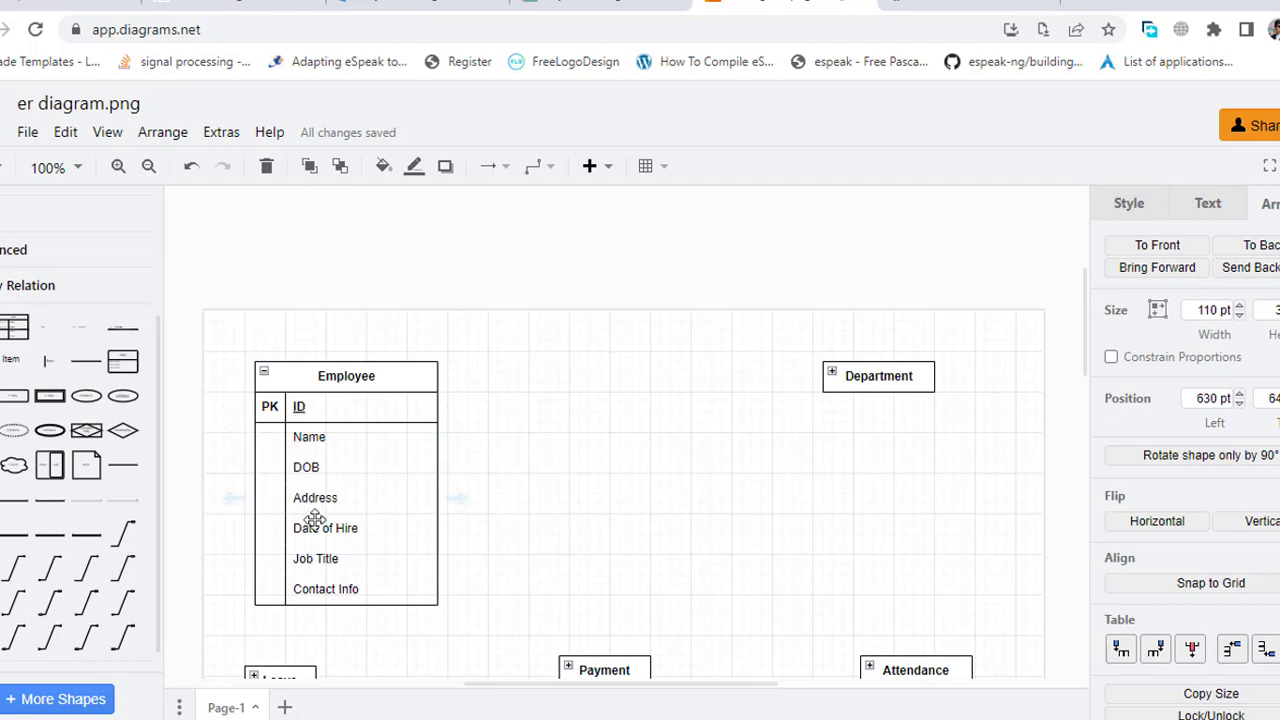
pyautogui.moveTo(602, 496)
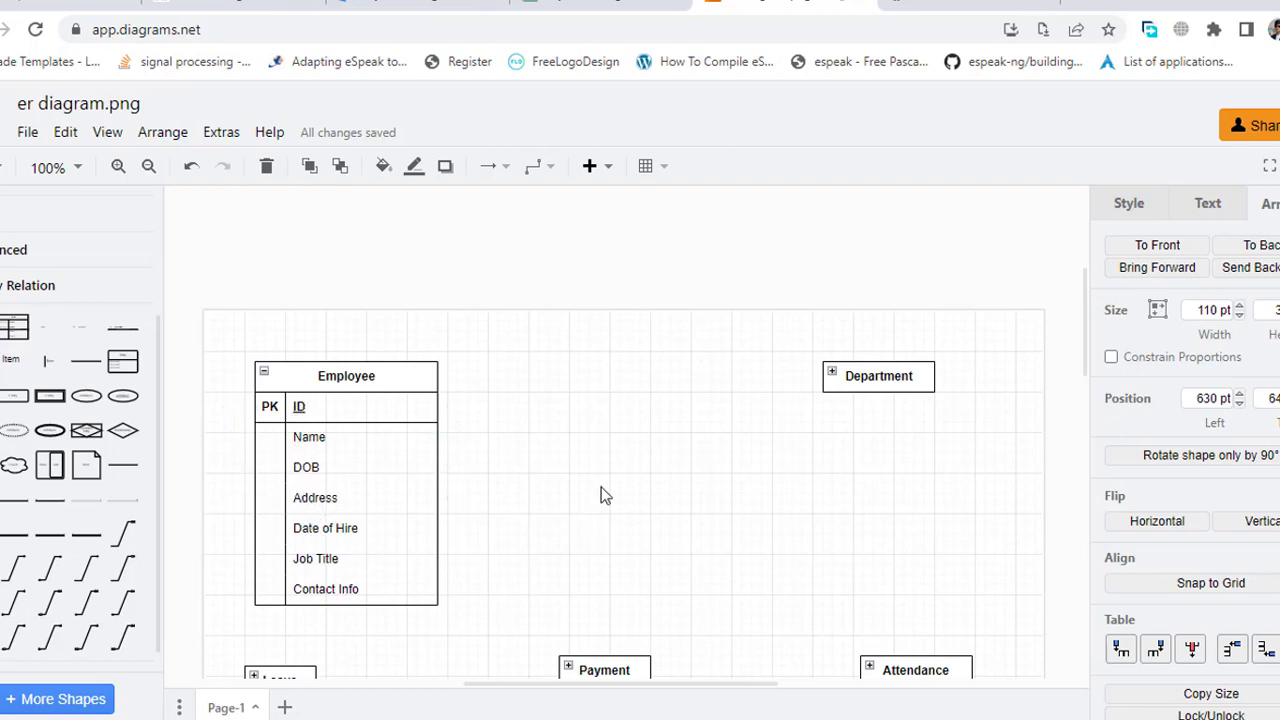
pyautogui.moveTo(596, 492)
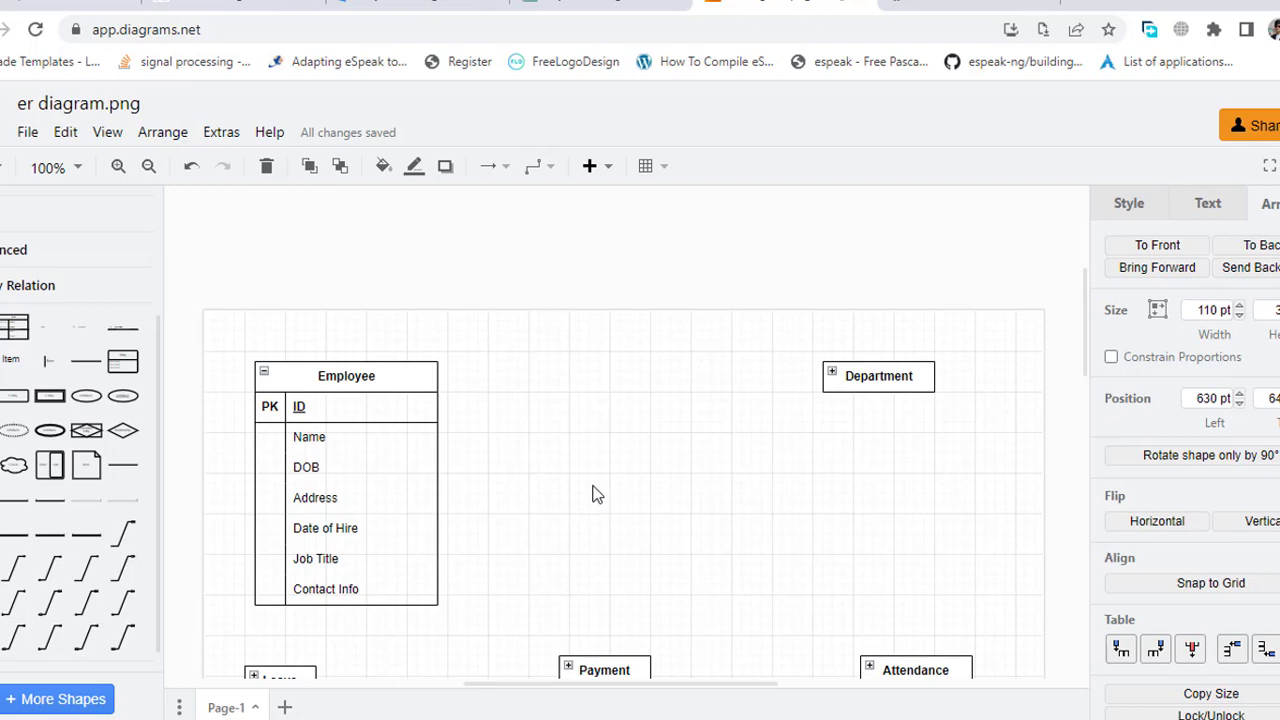
pyautogui.click(878, 376)
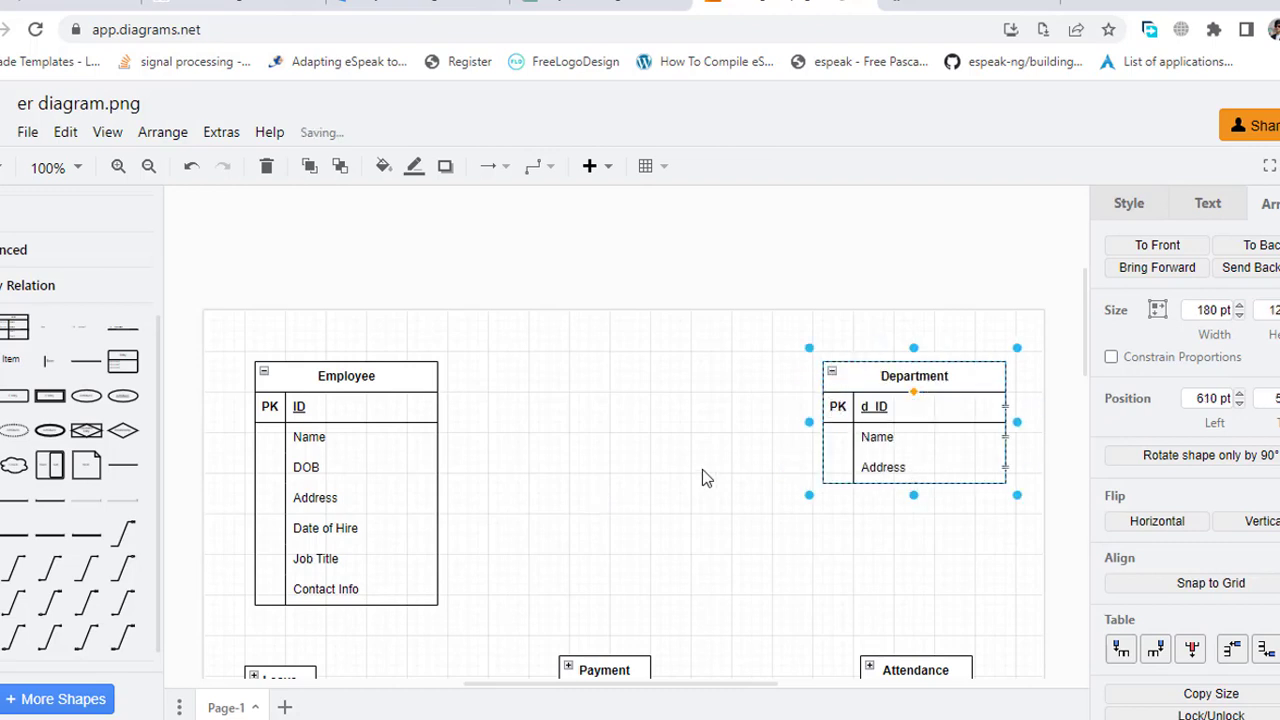
pyautogui.scroll(-3)
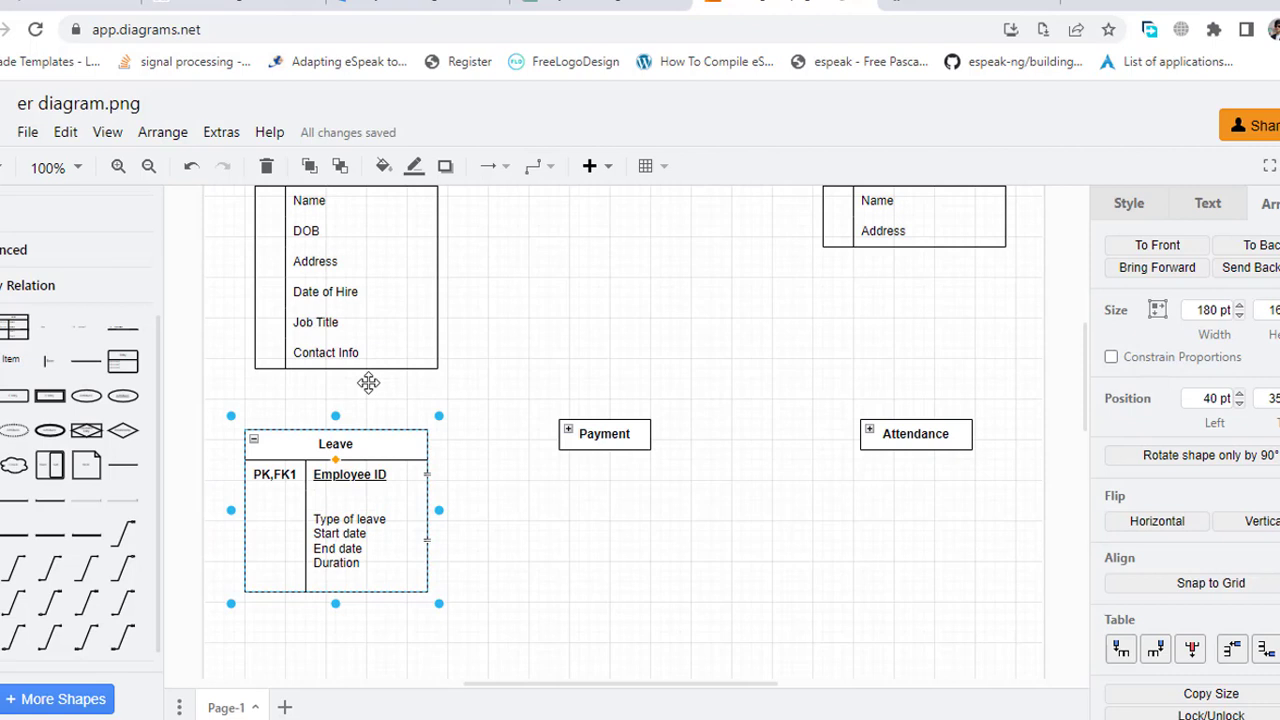
pyautogui.moveTo(380, 532)
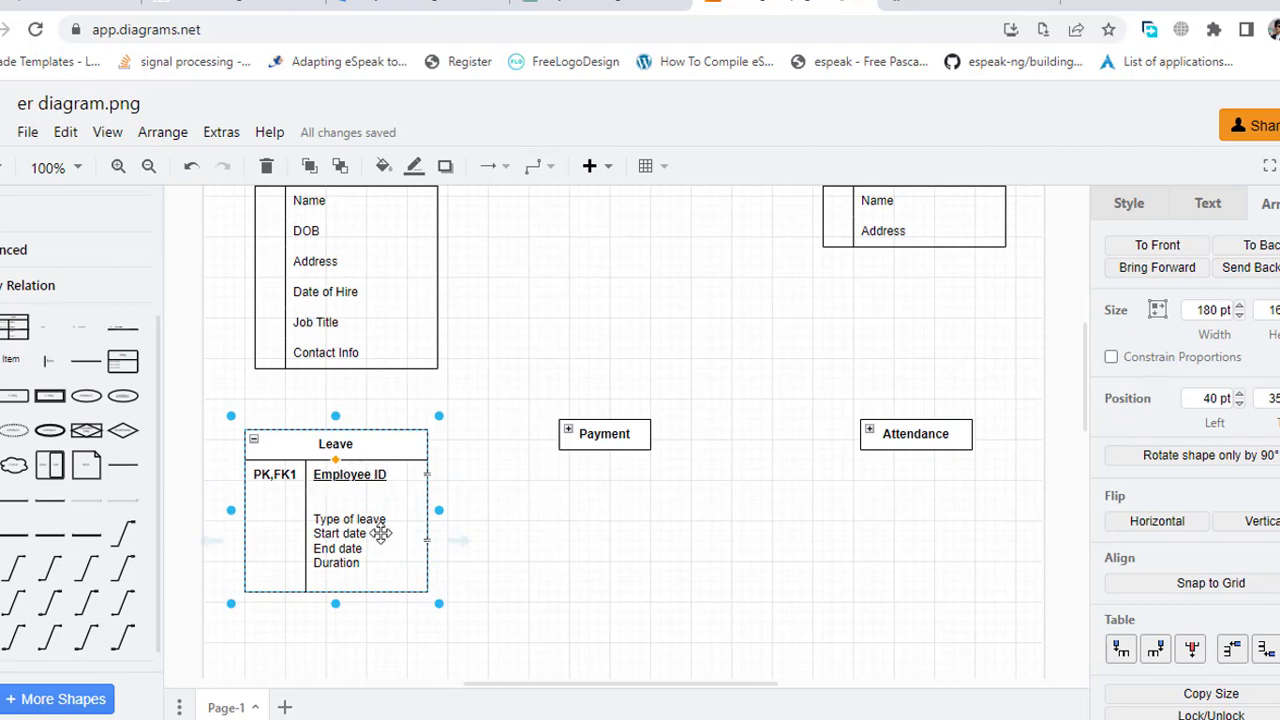
pyautogui.moveTo(324, 570)
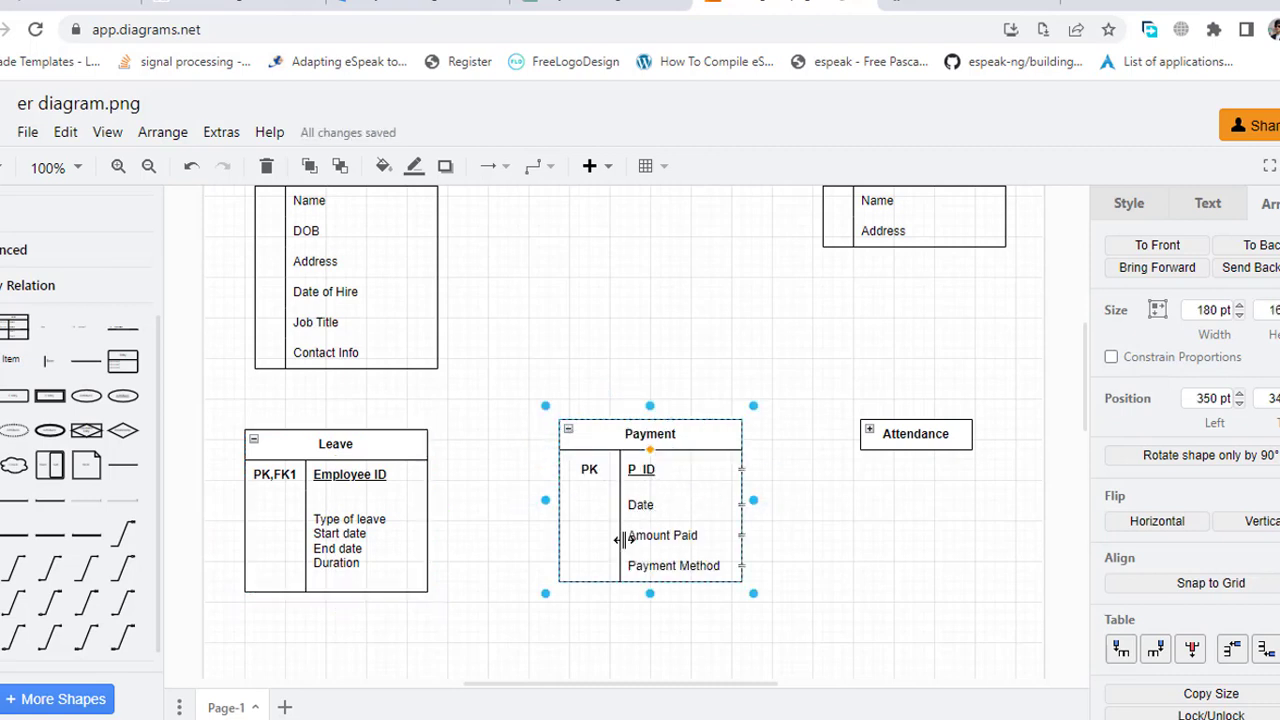
pyautogui.moveTo(864, 452)
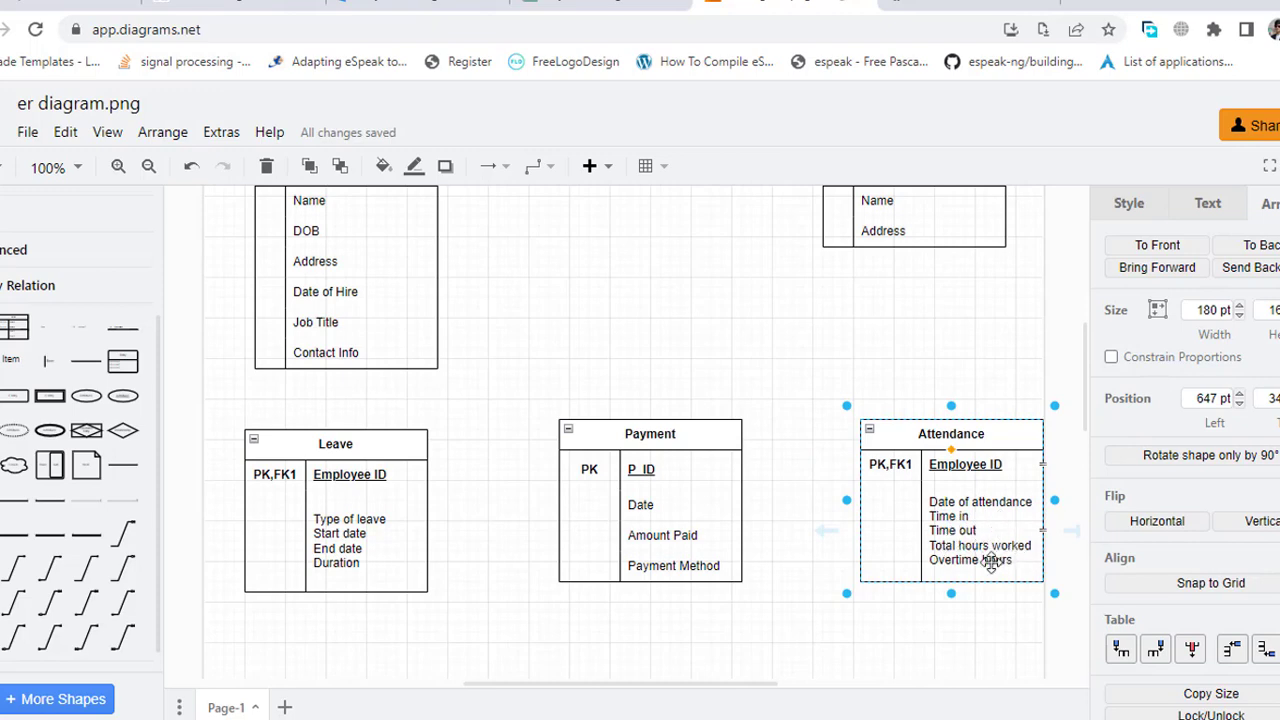
# Step: Scroll to the Leave, Payment, Attendance and Deduction tables to enter their PK/FK attributes
pyautogui.scroll(-3)
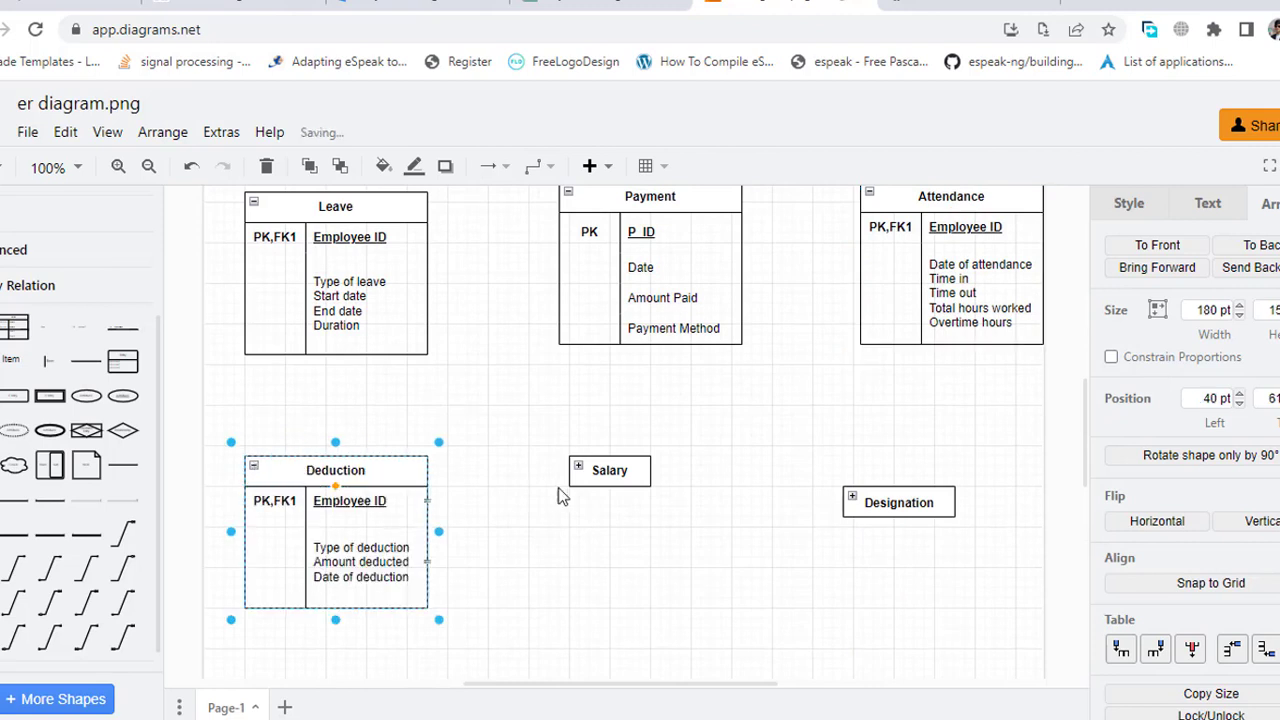
pyautogui.moveTo(512, 516)
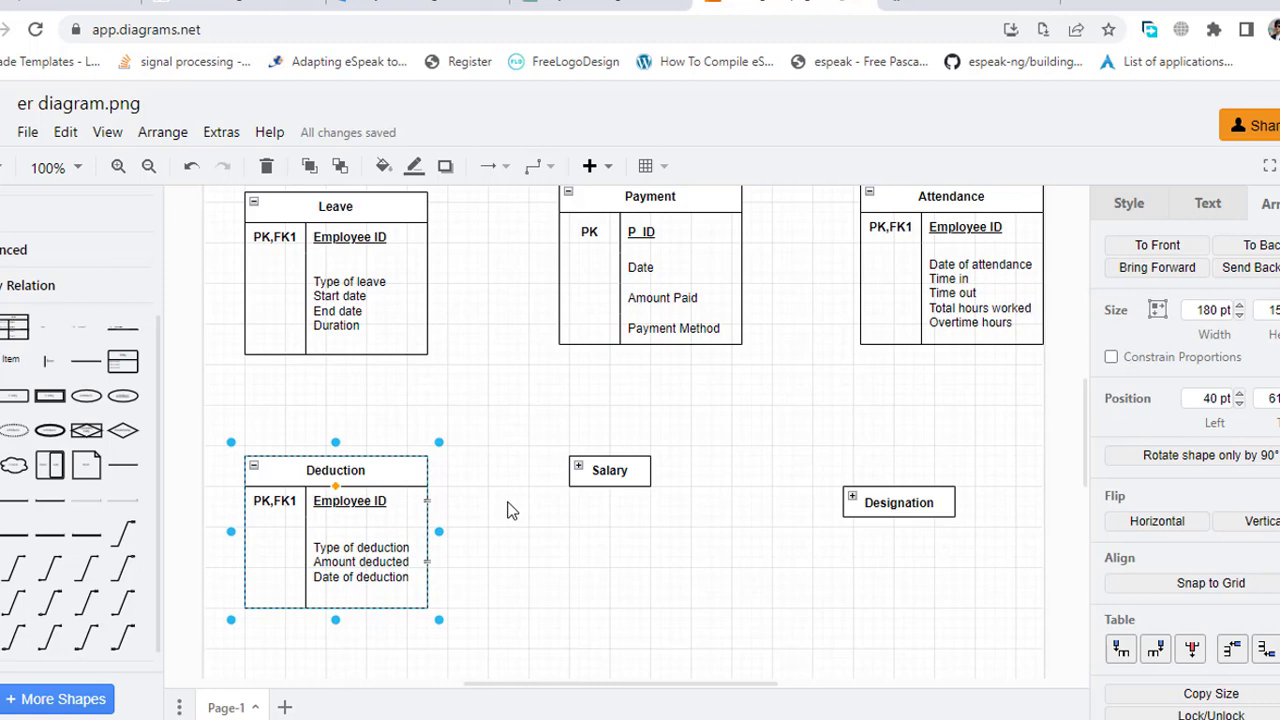
pyautogui.moveTo(516, 496)
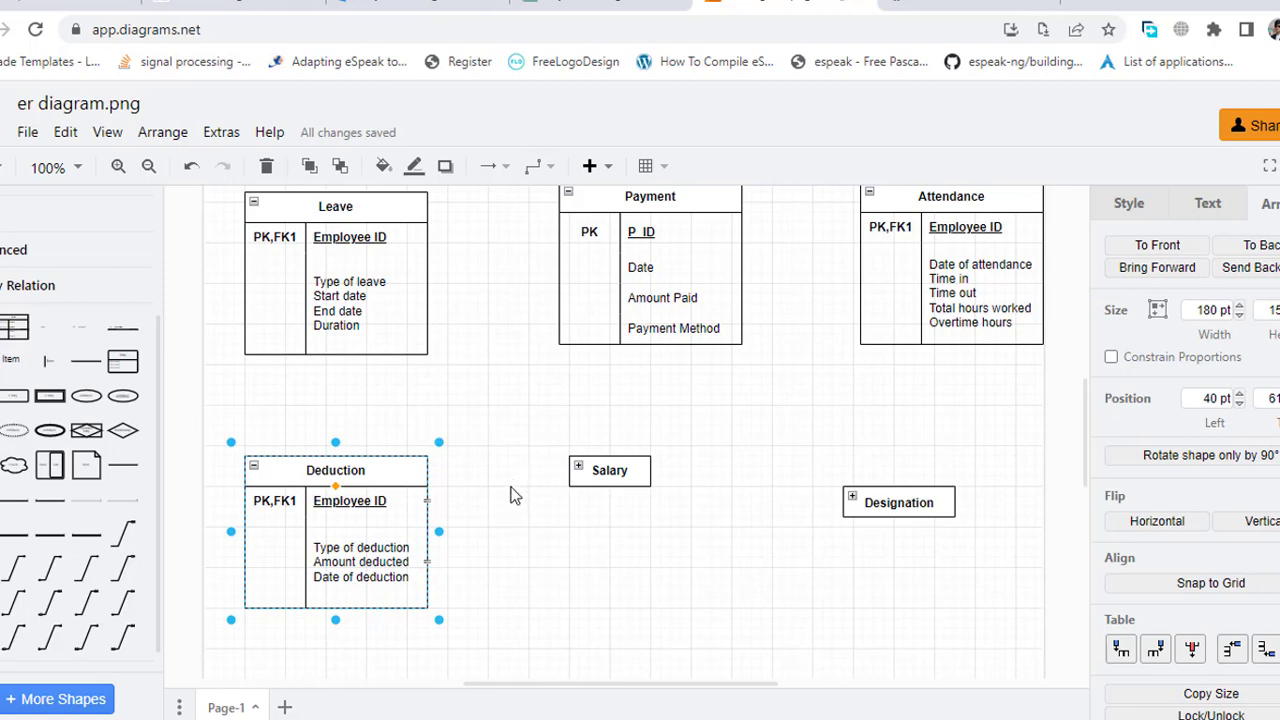
# Step: Expand Salary and Designation and fill in Employee ID, Salary amount, Designation ID, Job title, skills
pyautogui.click(608, 470)
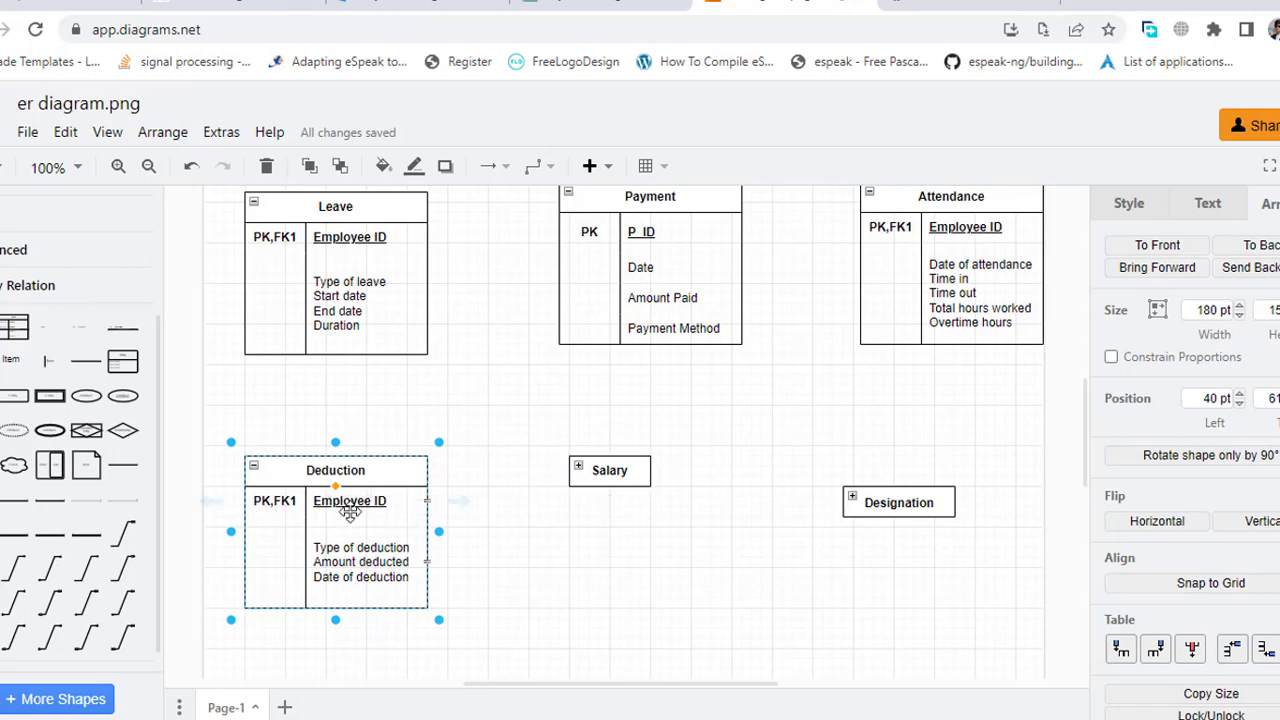
pyautogui.moveTo(388, 588)
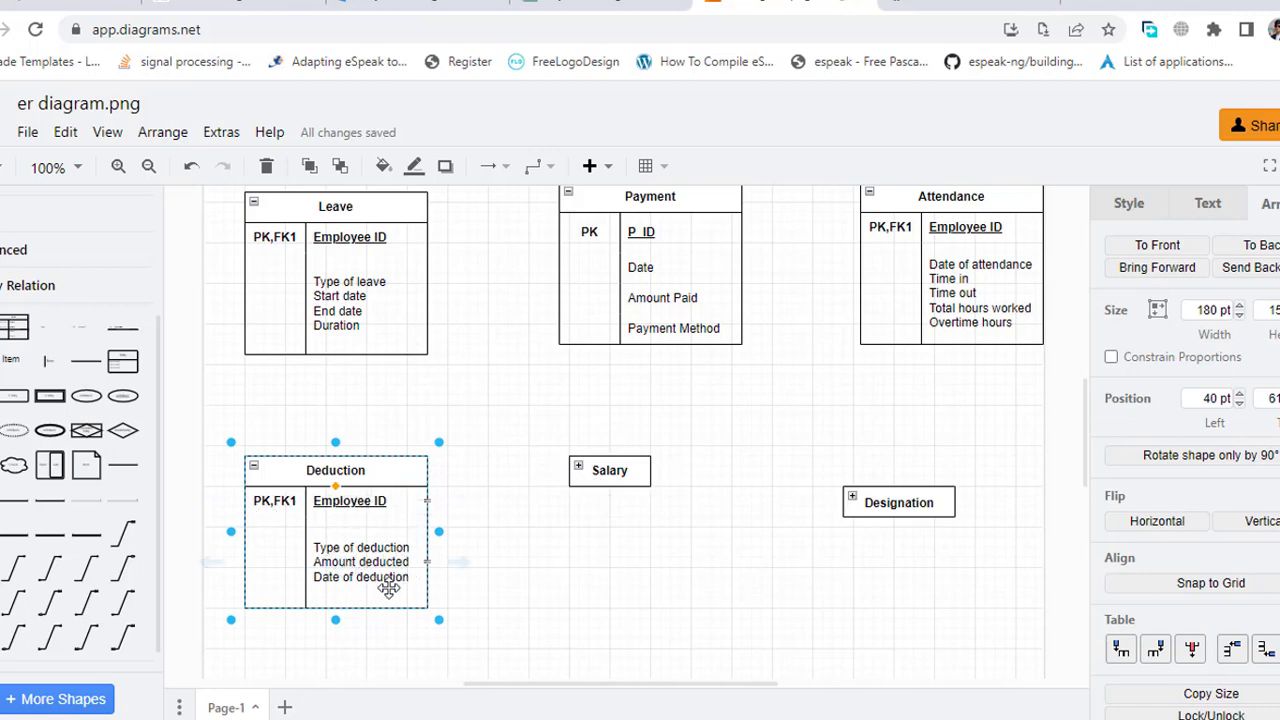
pyautogui.click(608, 470)
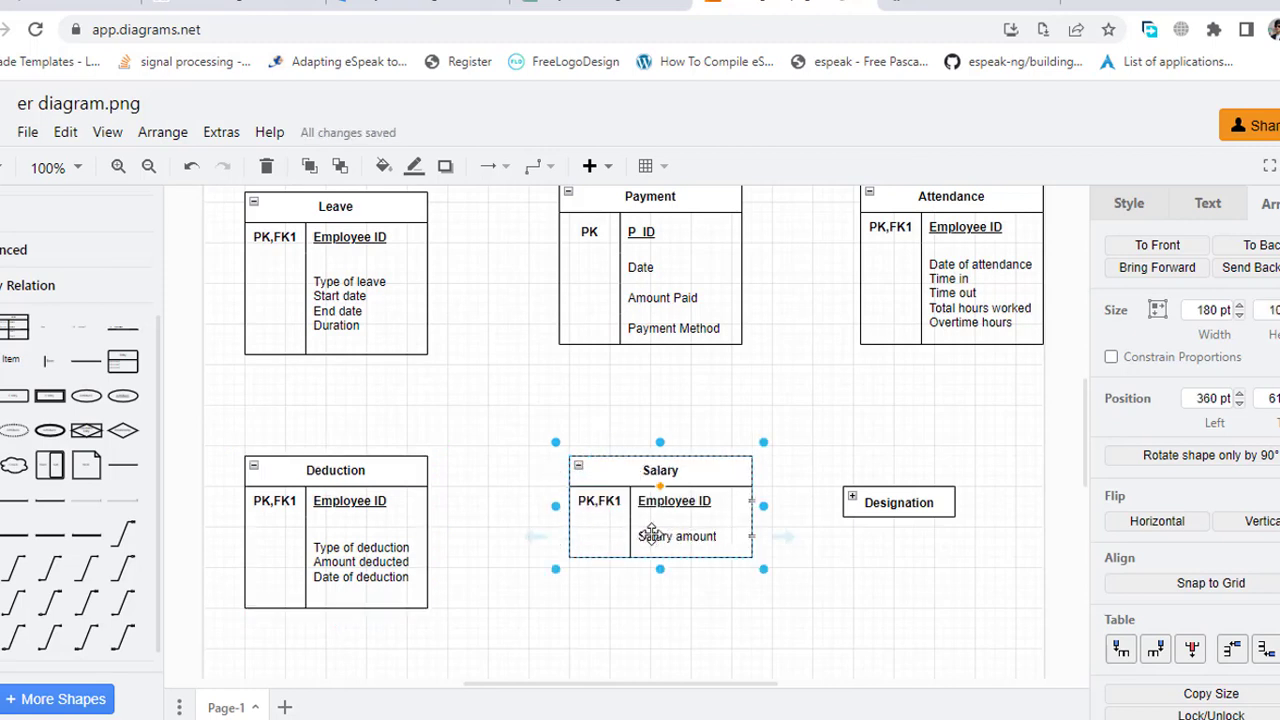
pyautogui.click(896, 502)
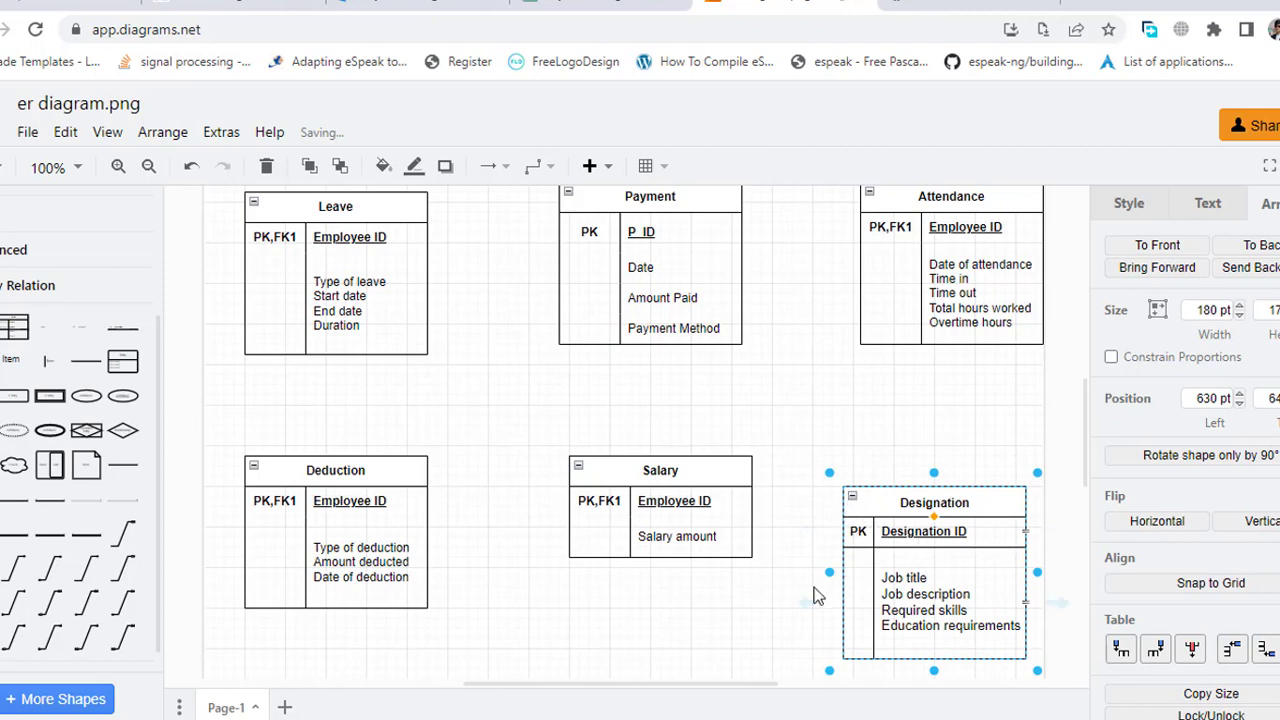
pyautogui.moveTo(792, 610)
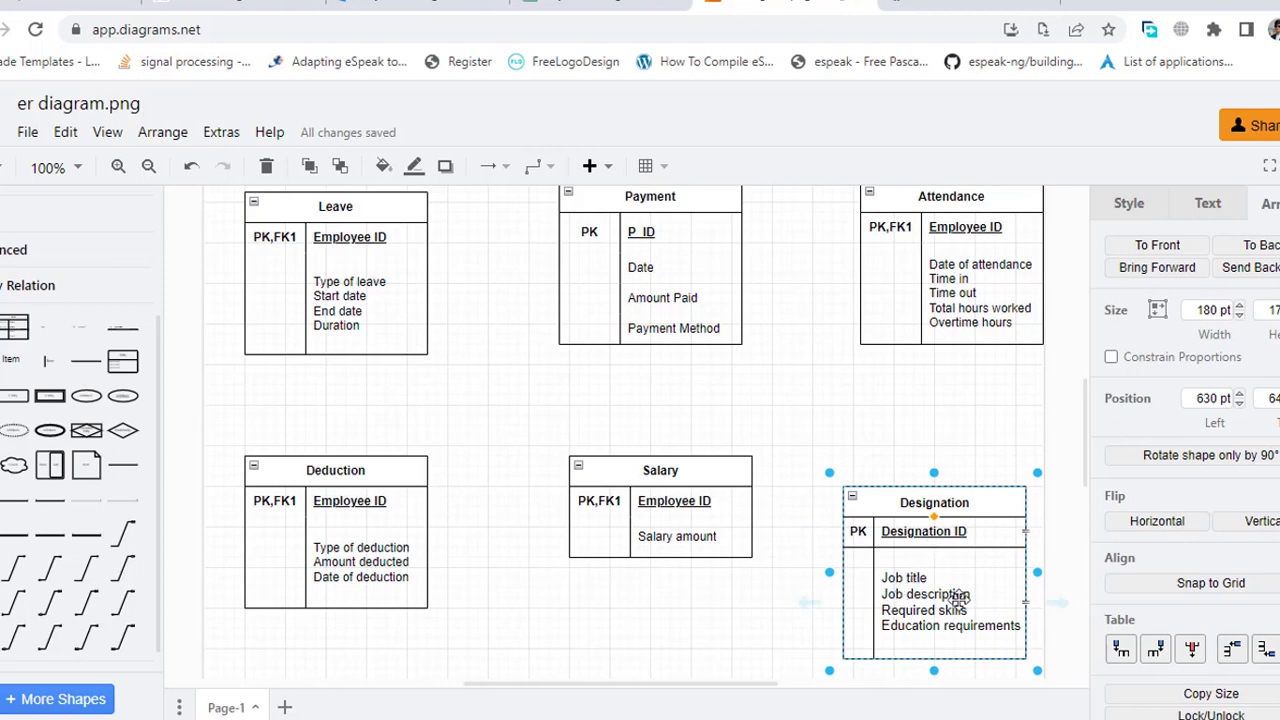
pyautogui.moveTo(912, 632)
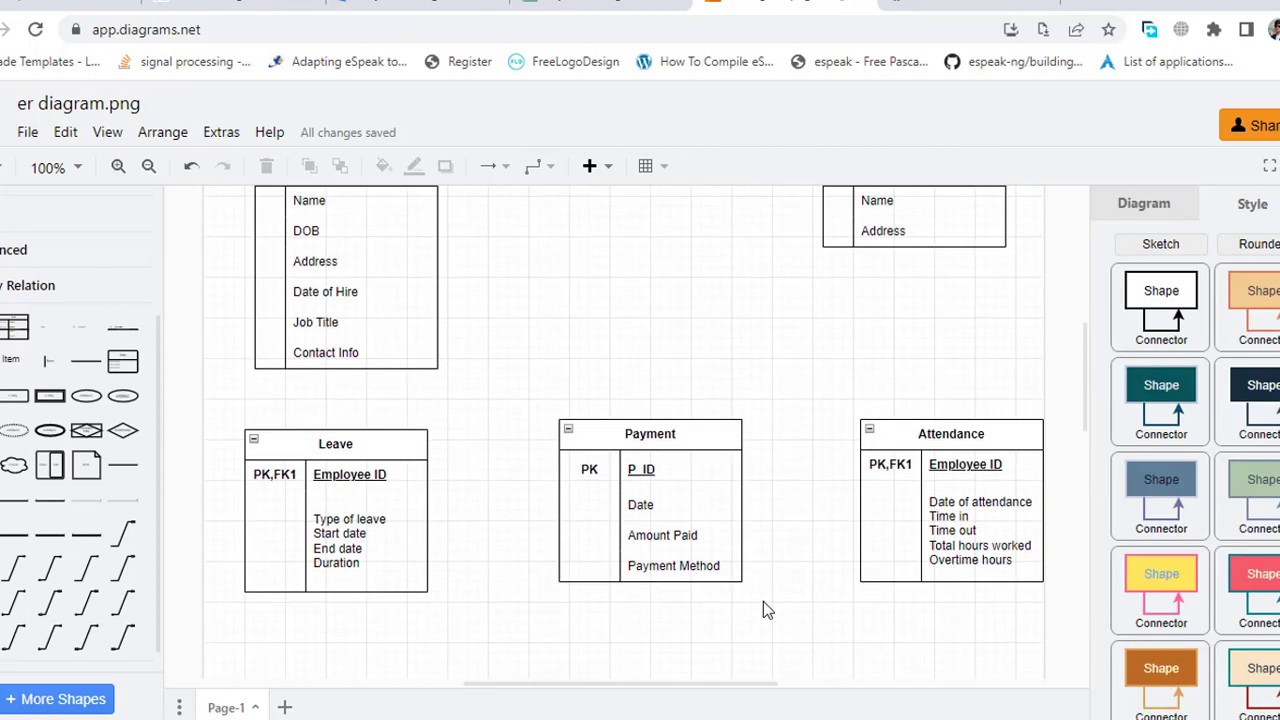
pyautogui.scroll(-3)
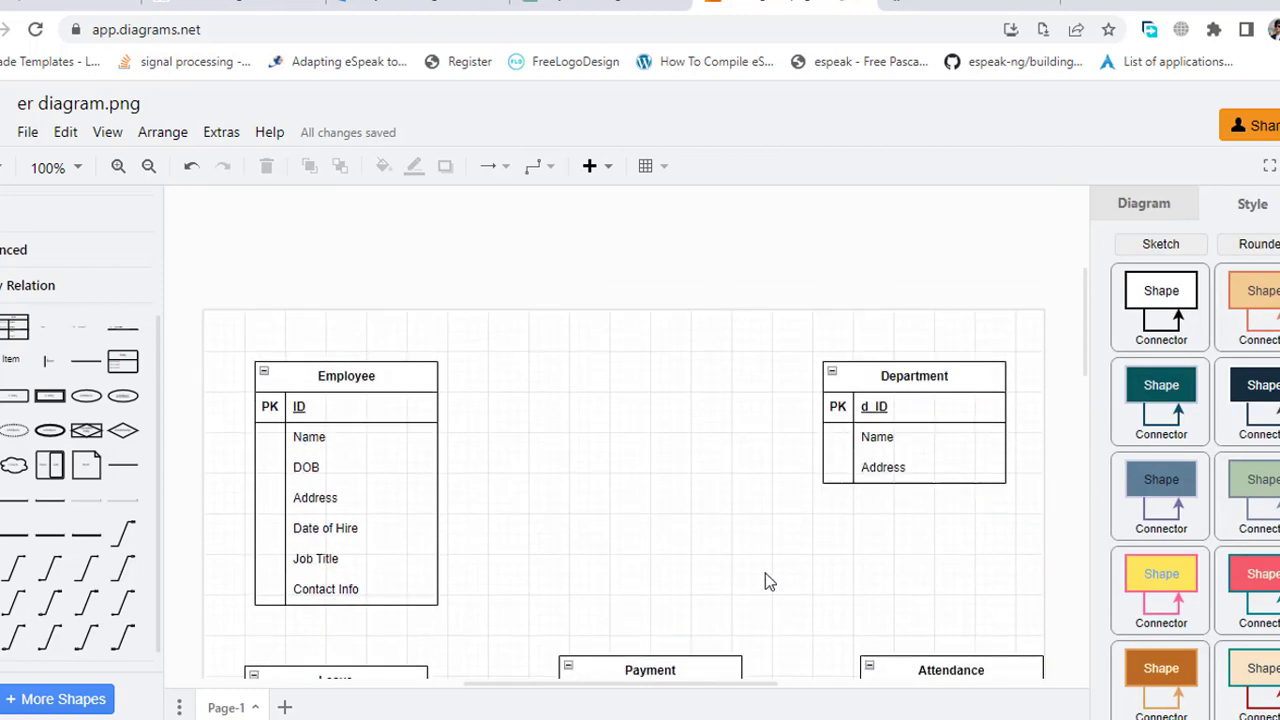
pyautogui.scroll(-3)
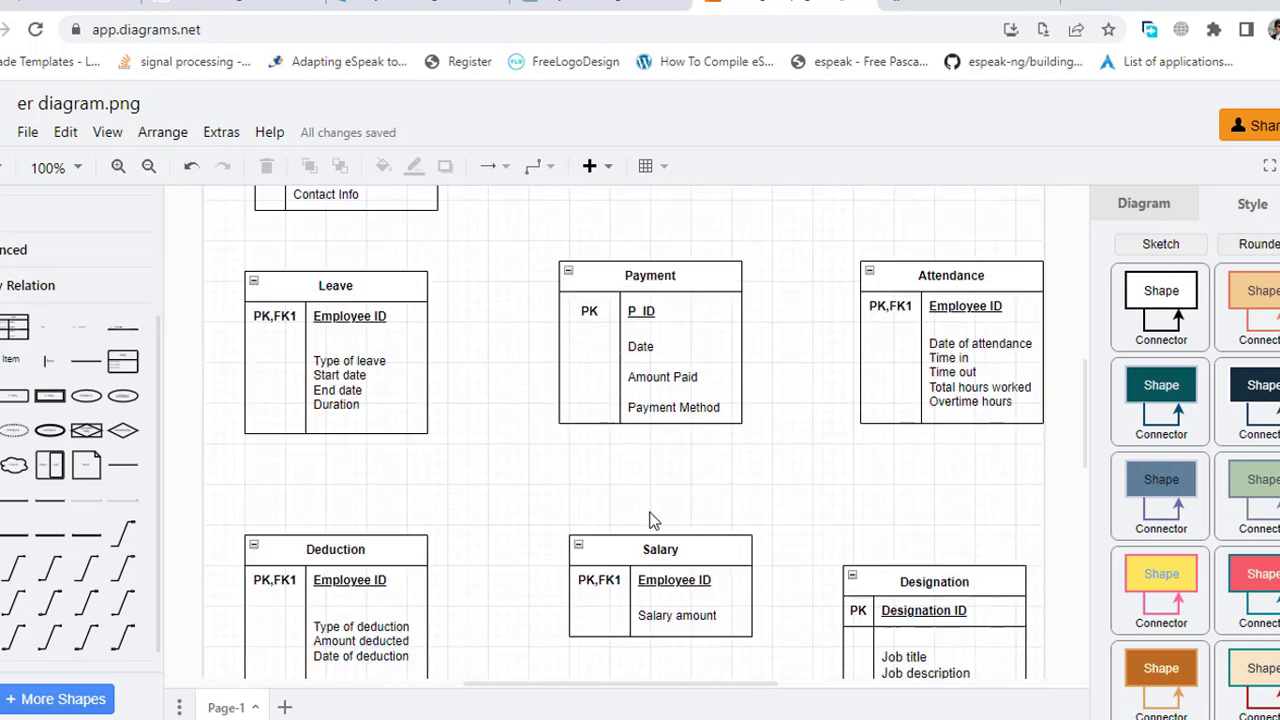
# Step: Scroll through the diagram while linking Employee to Department, Salary, Attendance and Designation with crow's-foot connectors
pyautogui.scroll(-3)
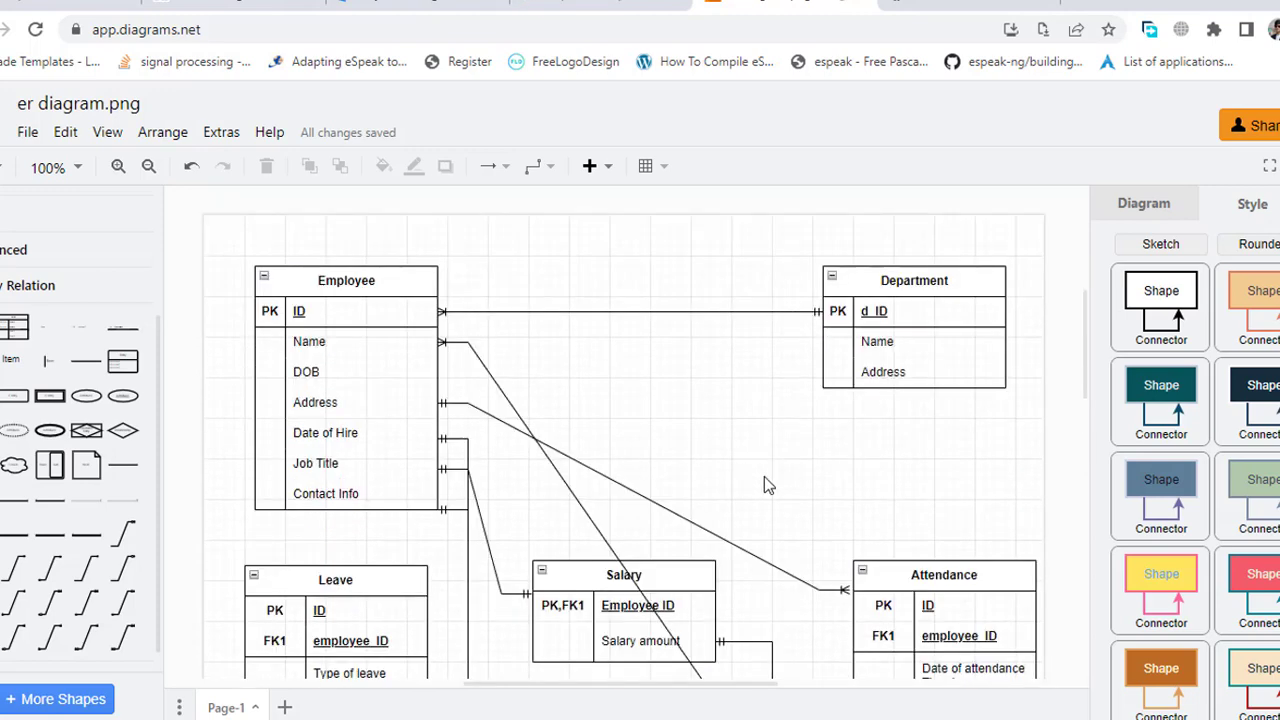
pyautogui.moveTo(808, 436)
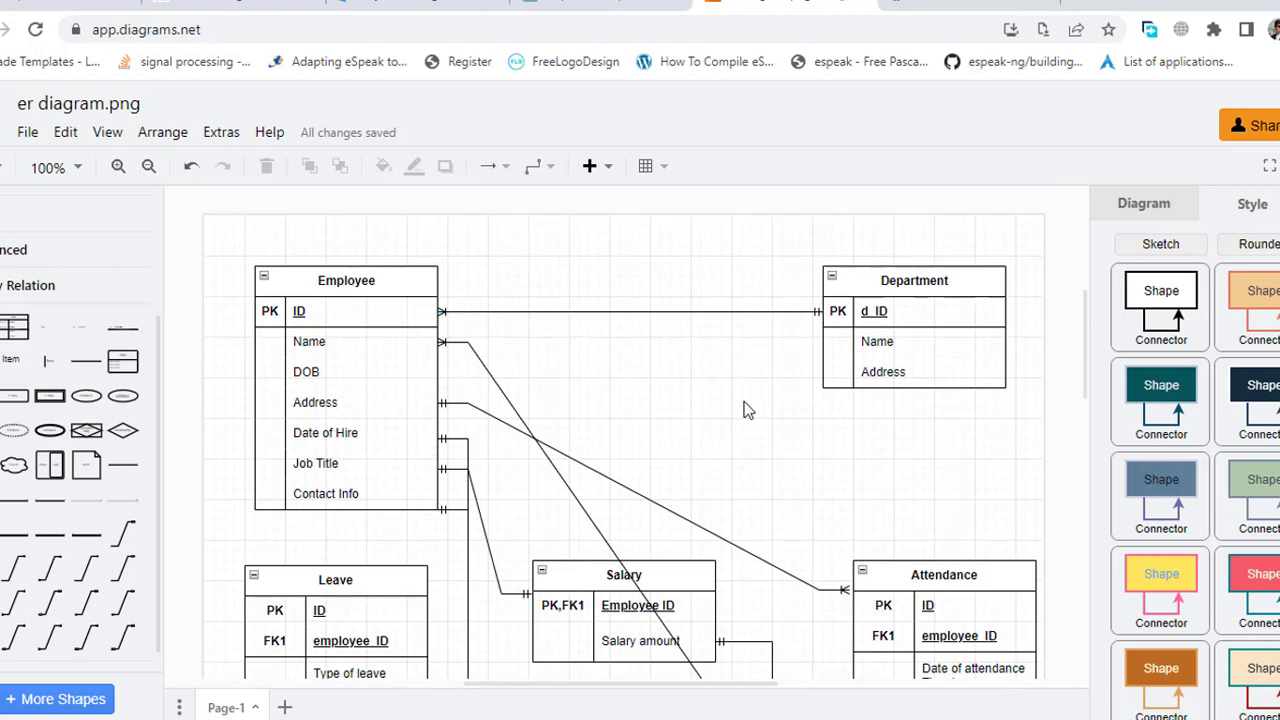
pyautogui.moveTo(718, 410)
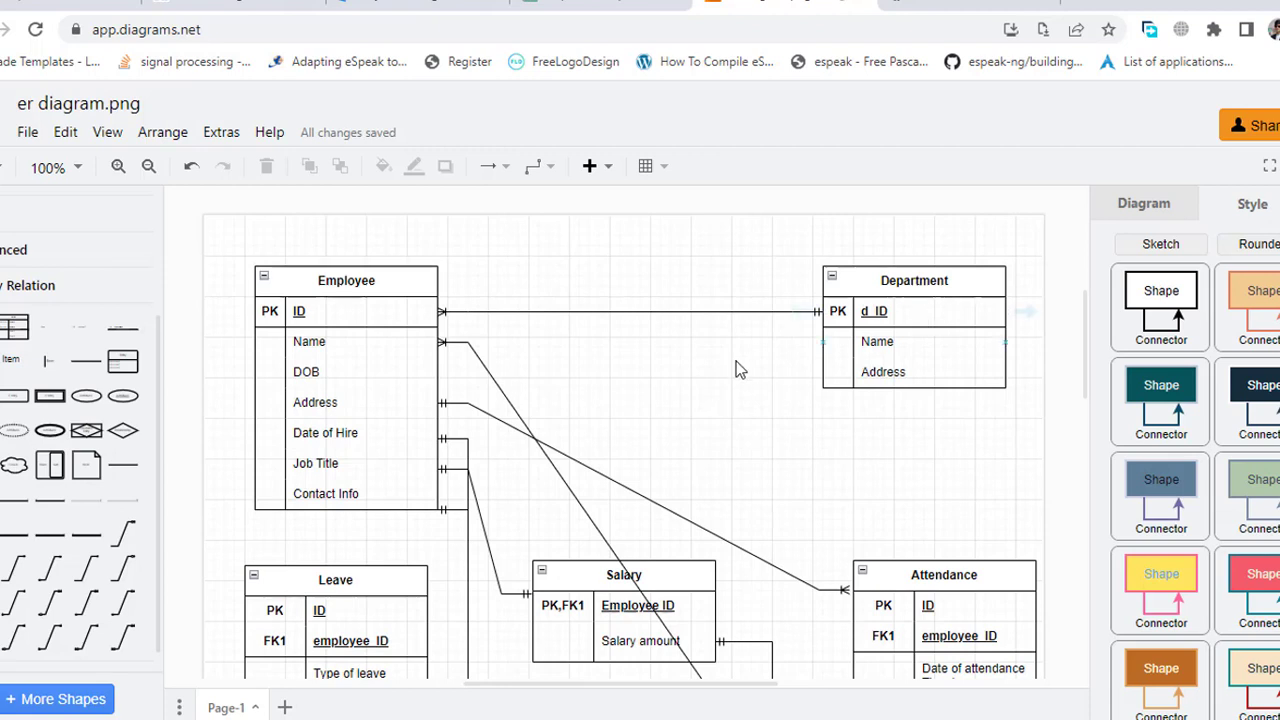
pyautogui.moveTo(620, 360)
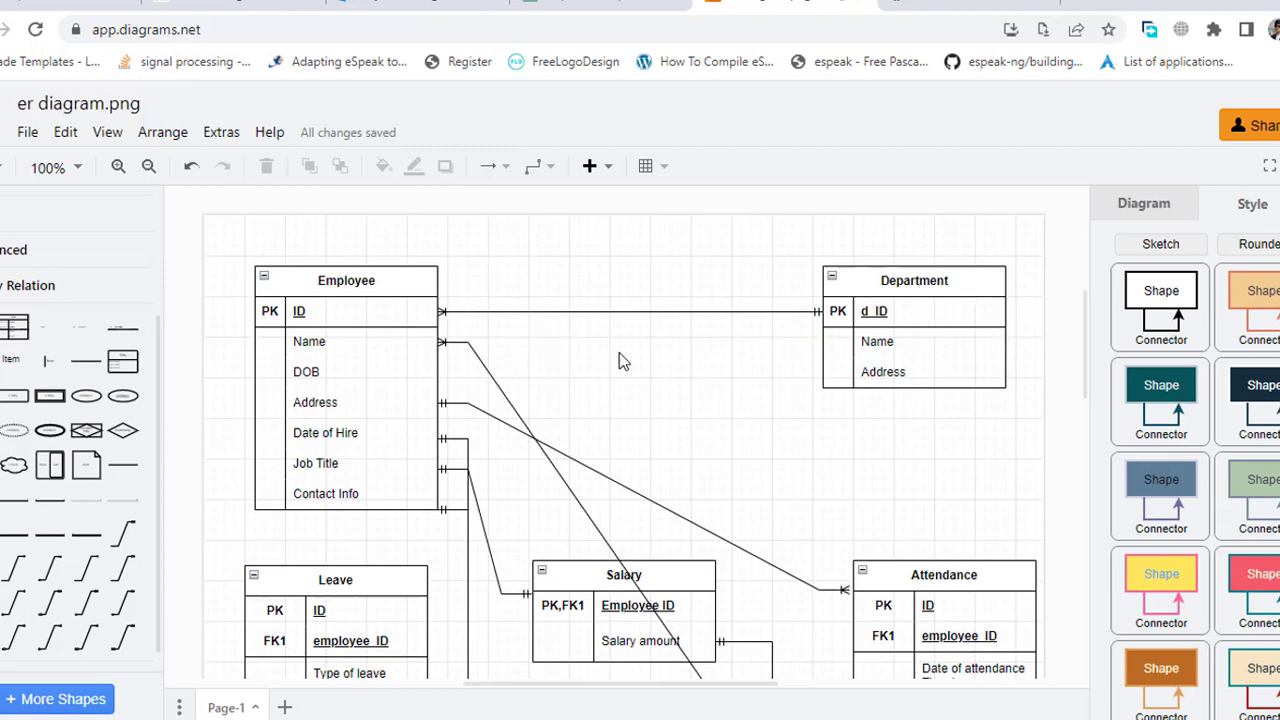
pyautogui.scroll(-3)
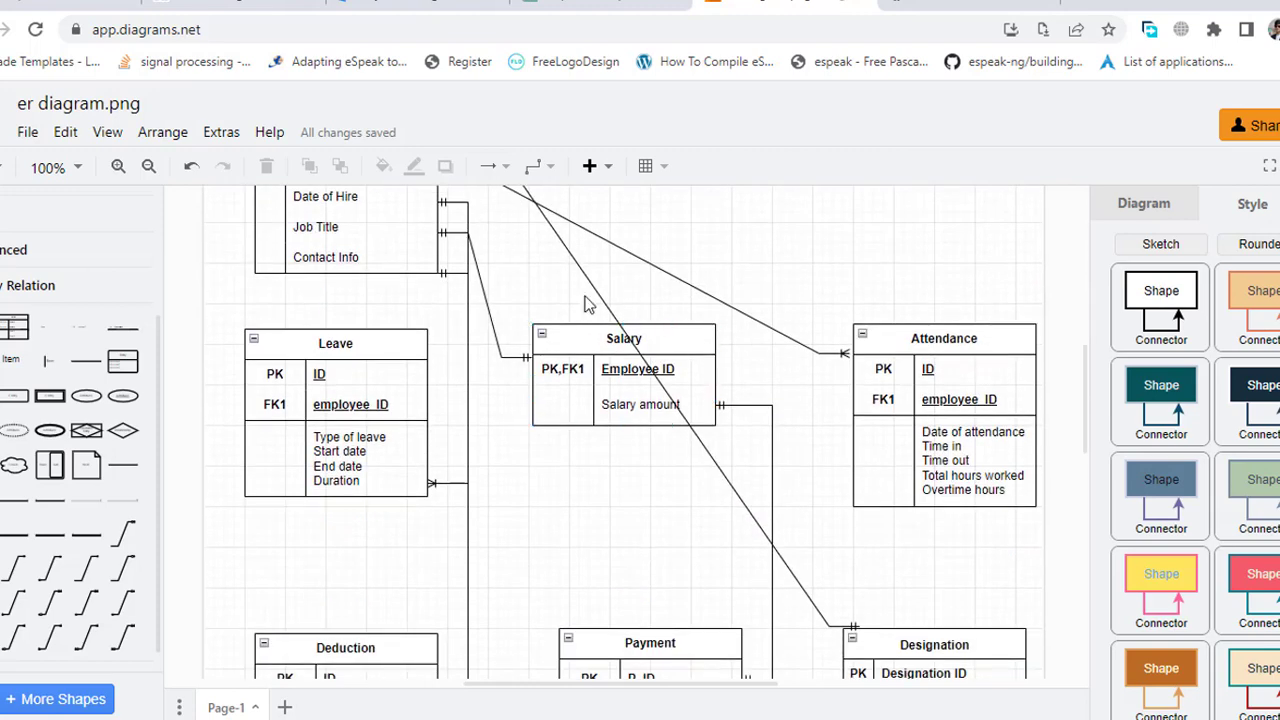
pyautogui.scroll(-3)
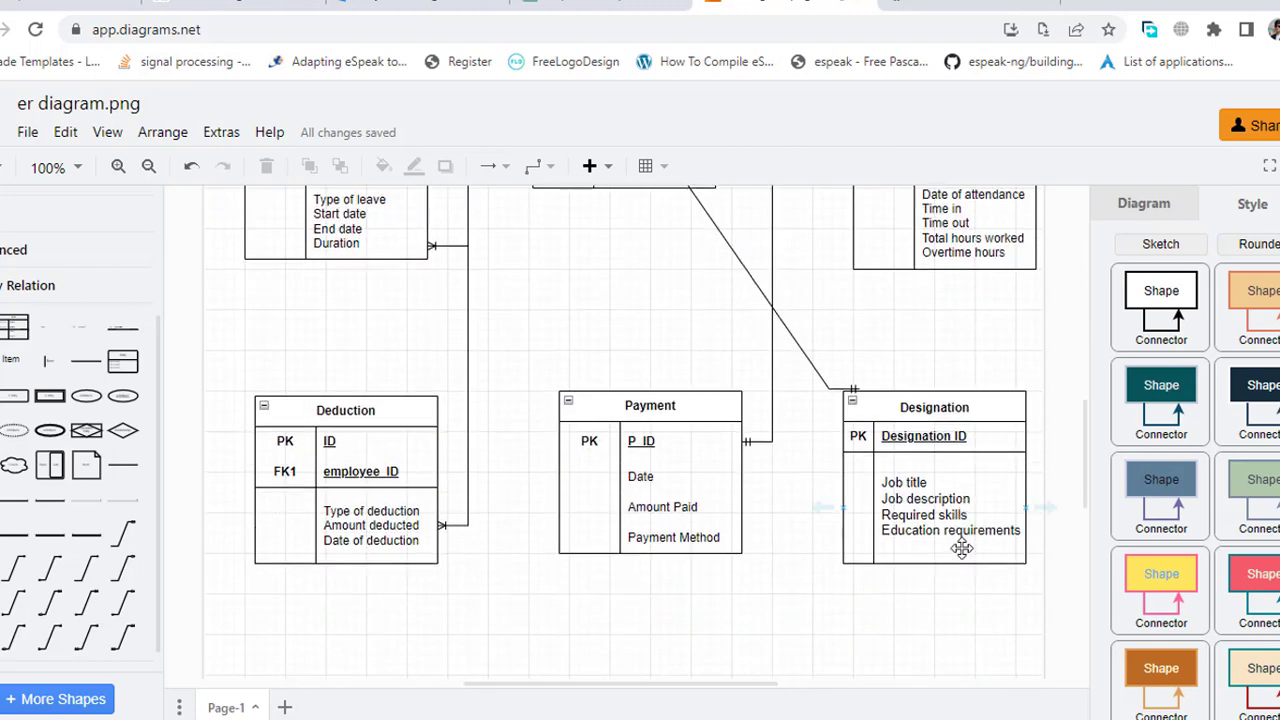
pyautogui.moveTo(1050, 600)
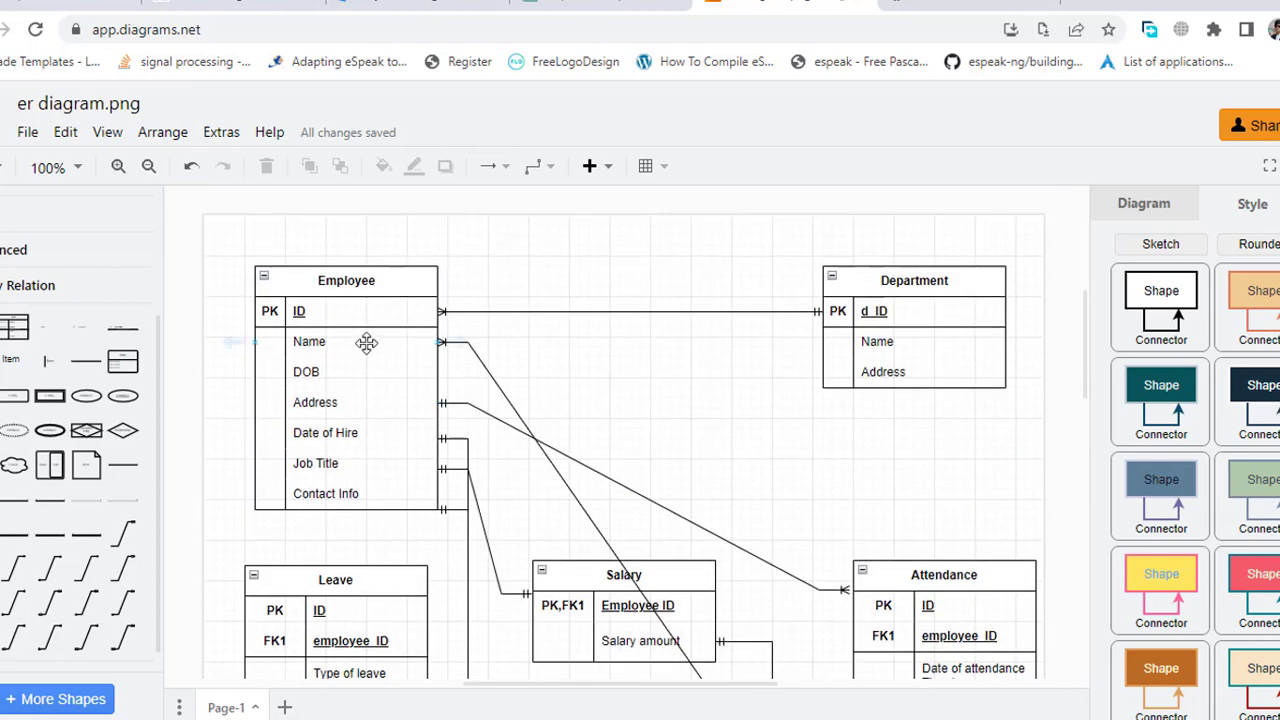
pyautogui.scroll(-3)
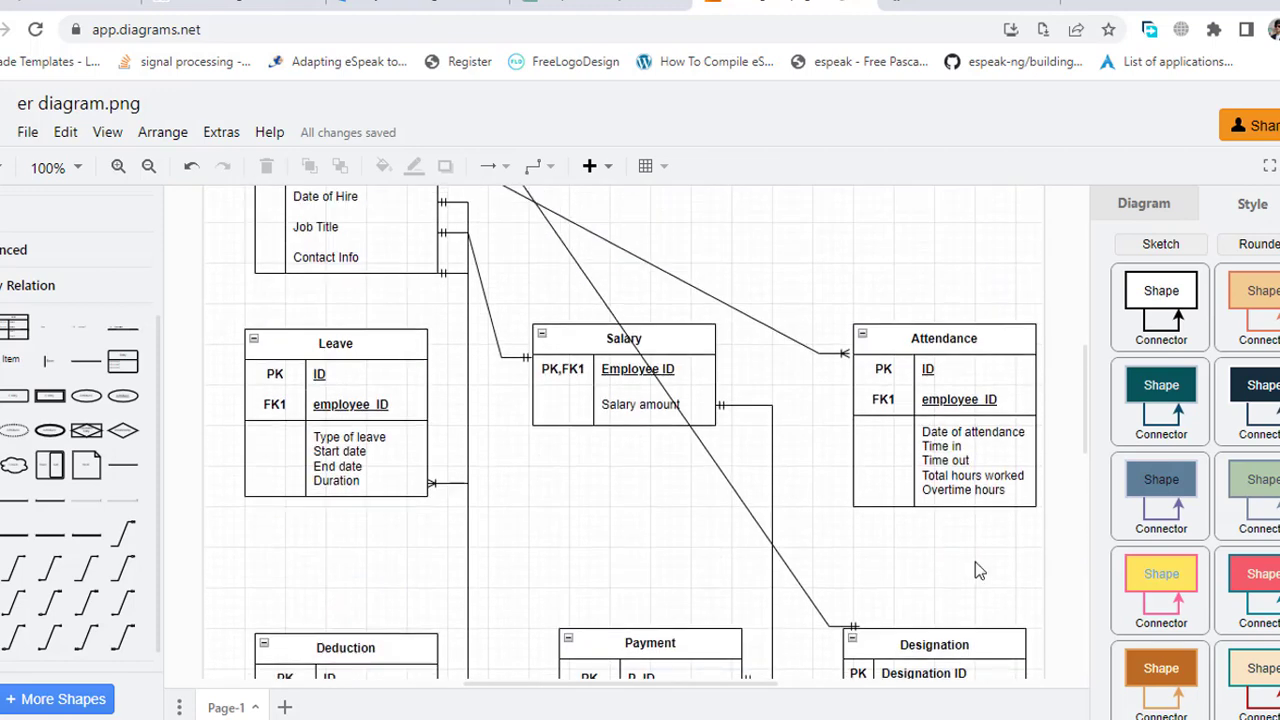
pyautogui.moveTo(1050, 570)
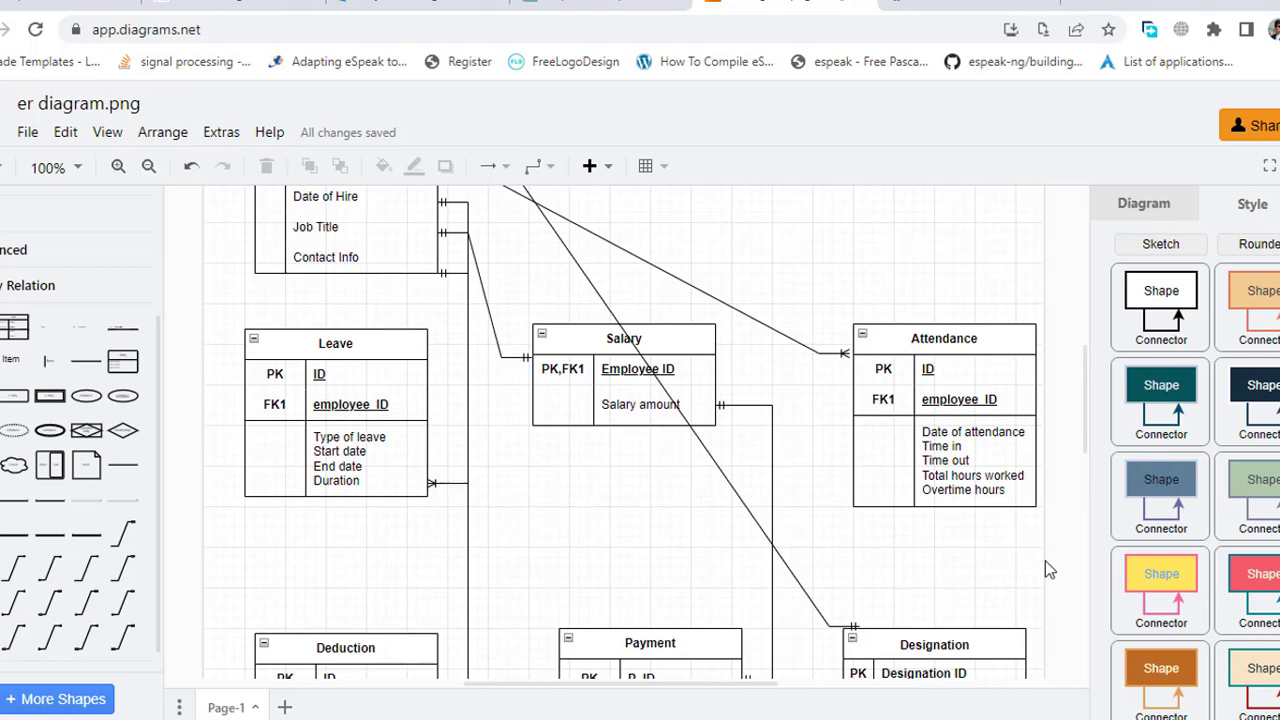
pyautogui.scroll(-3)
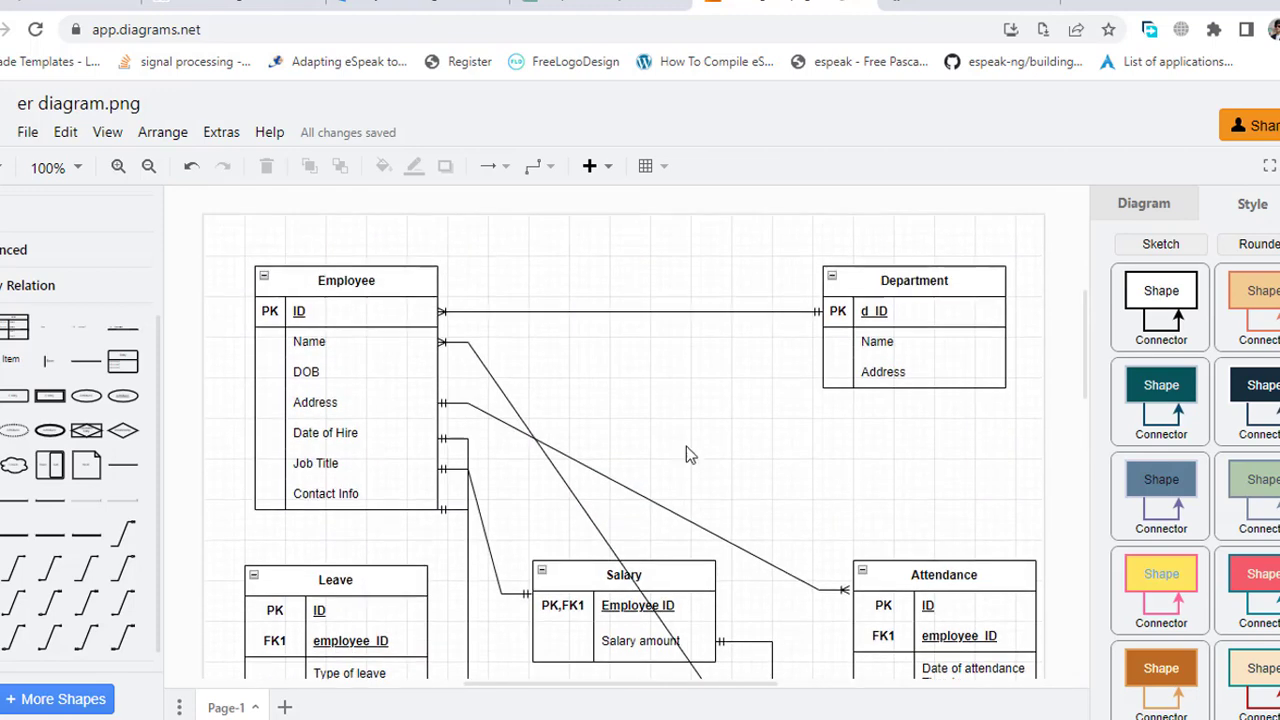
pyautogui.scroll(-3)
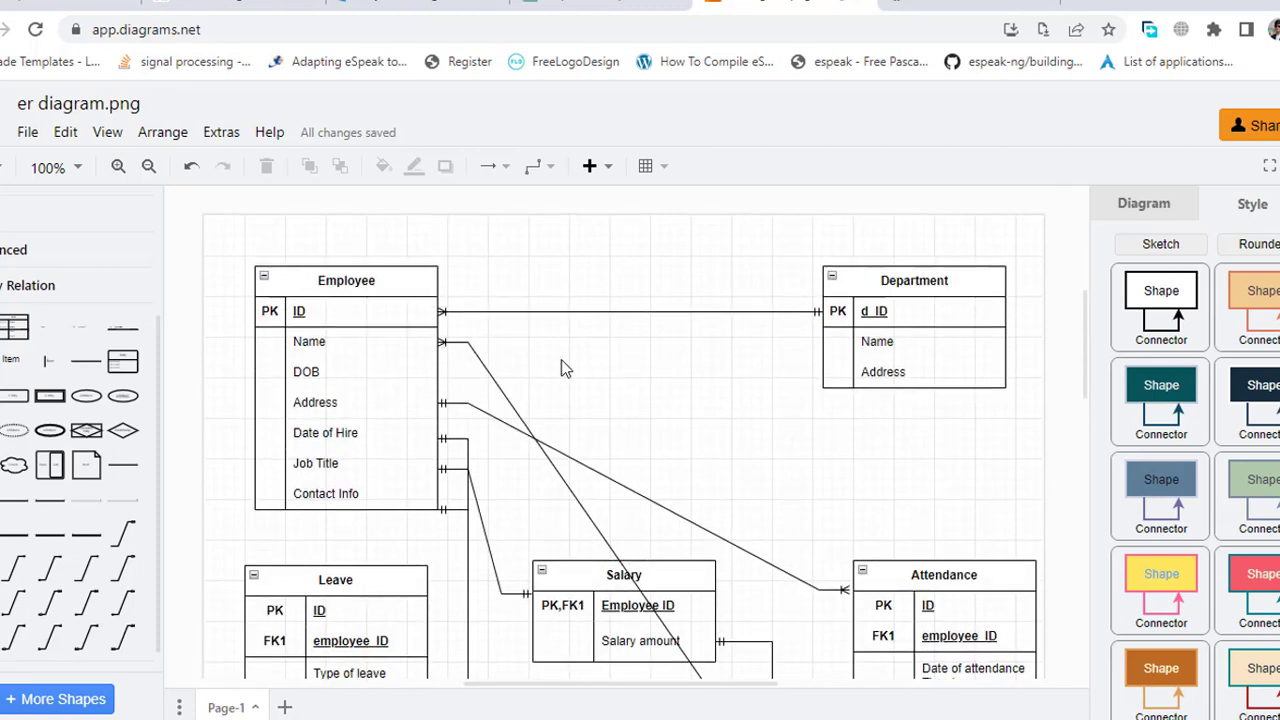
pyautogui.moveTo(882, 500)
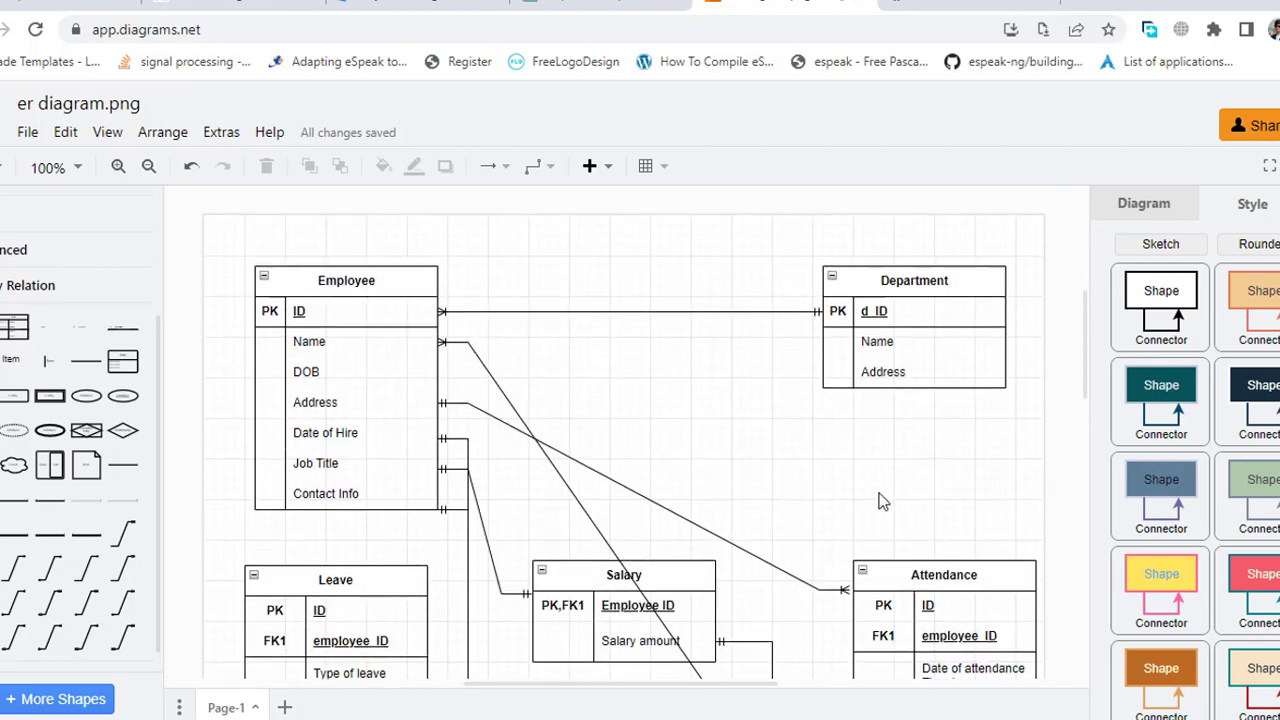
pyautogui.moveTo(764, 468)
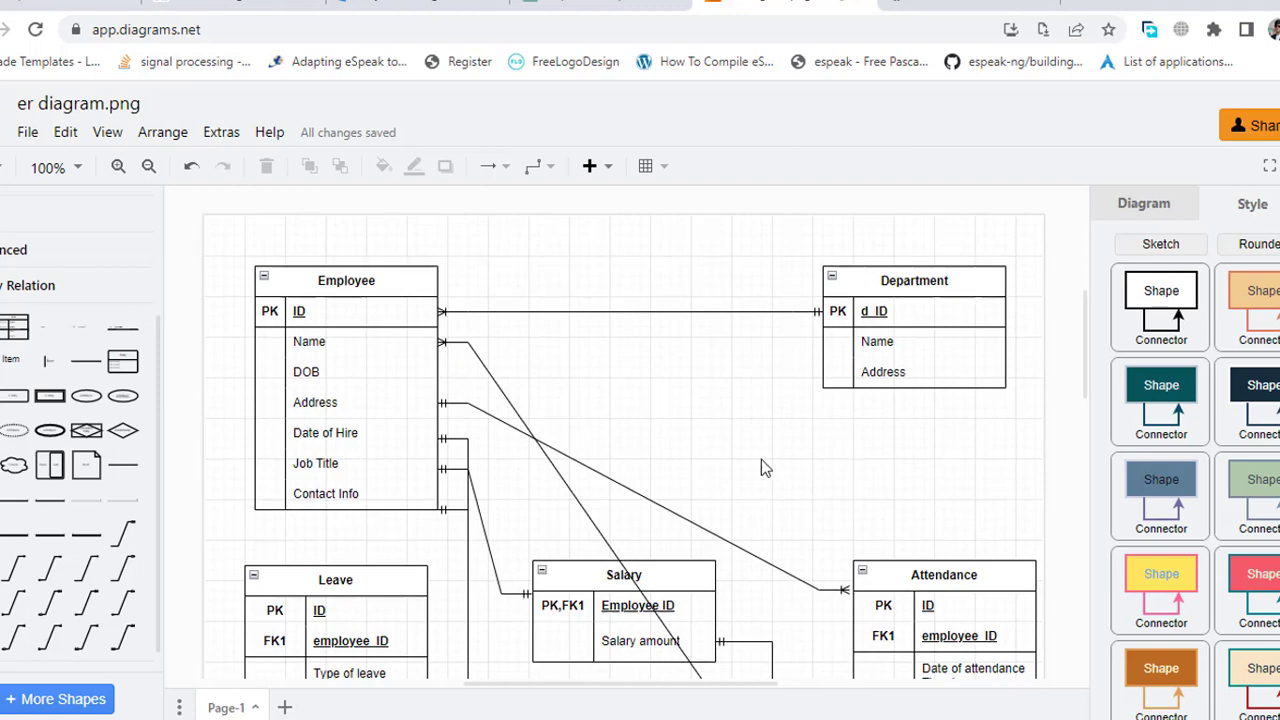
pyautogui.moveTo(850, 478)
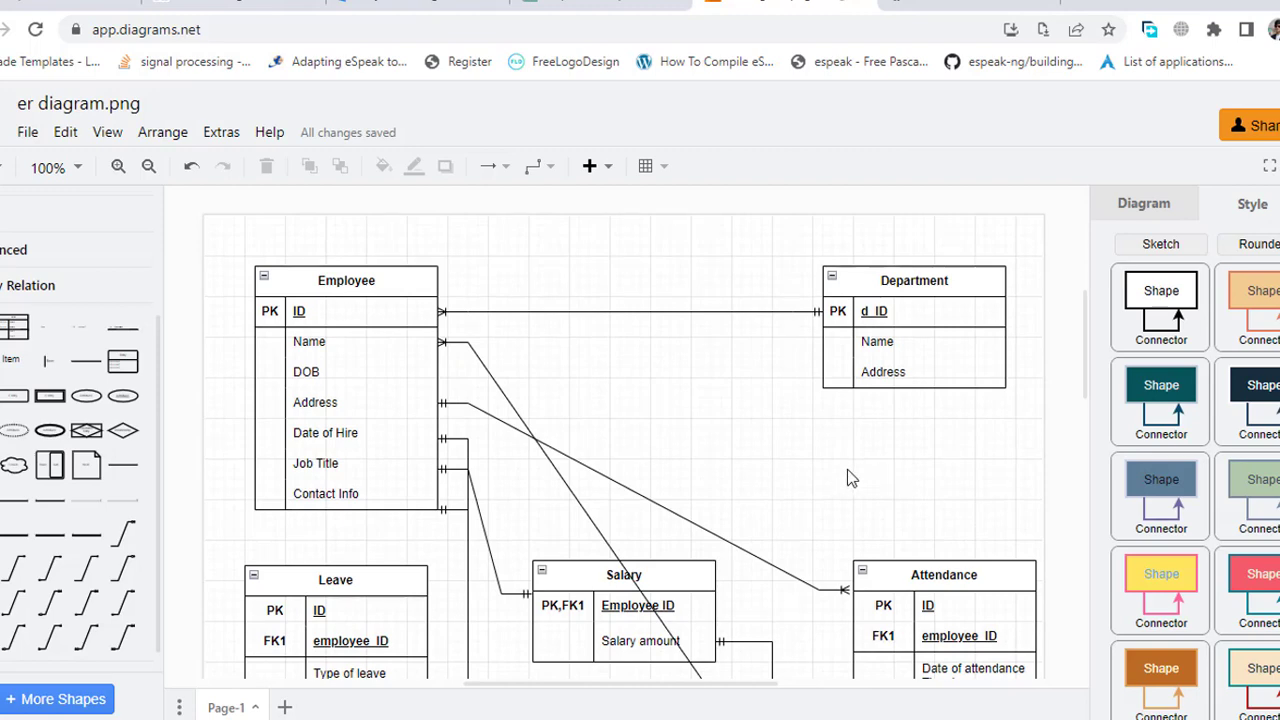
pyautogui.scroll(-3)
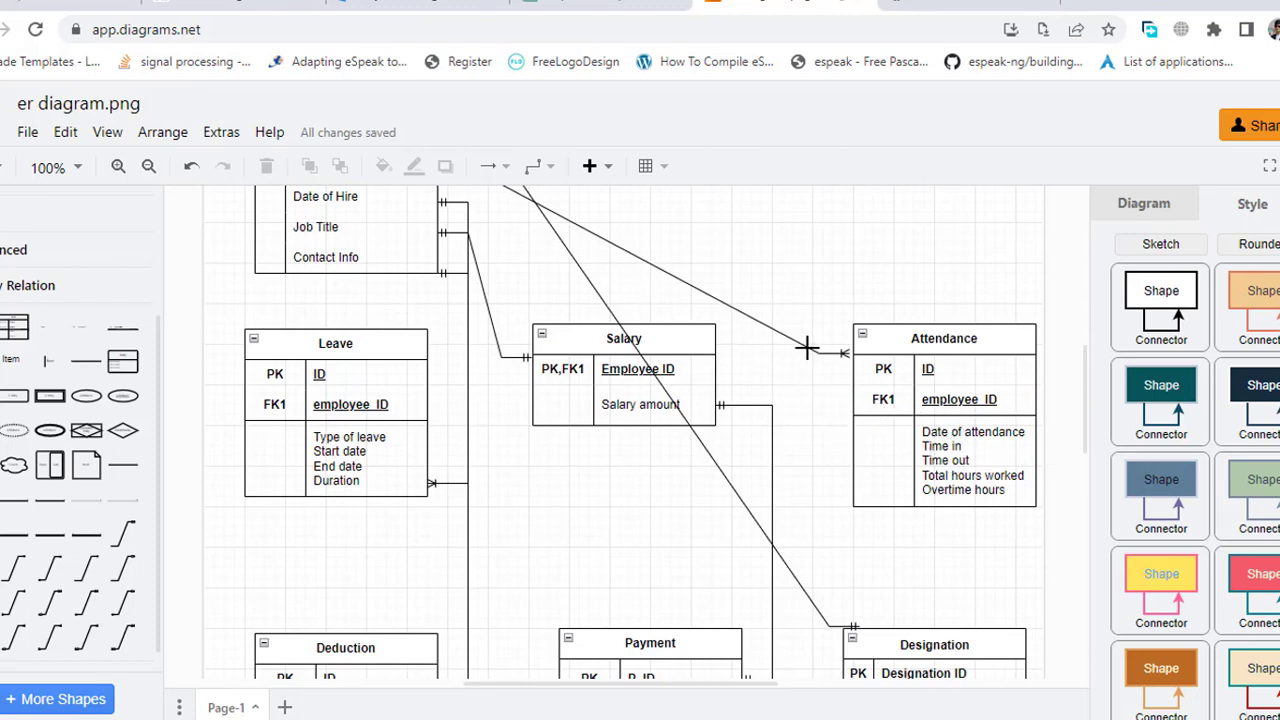
pyautogui.scroll(-3)
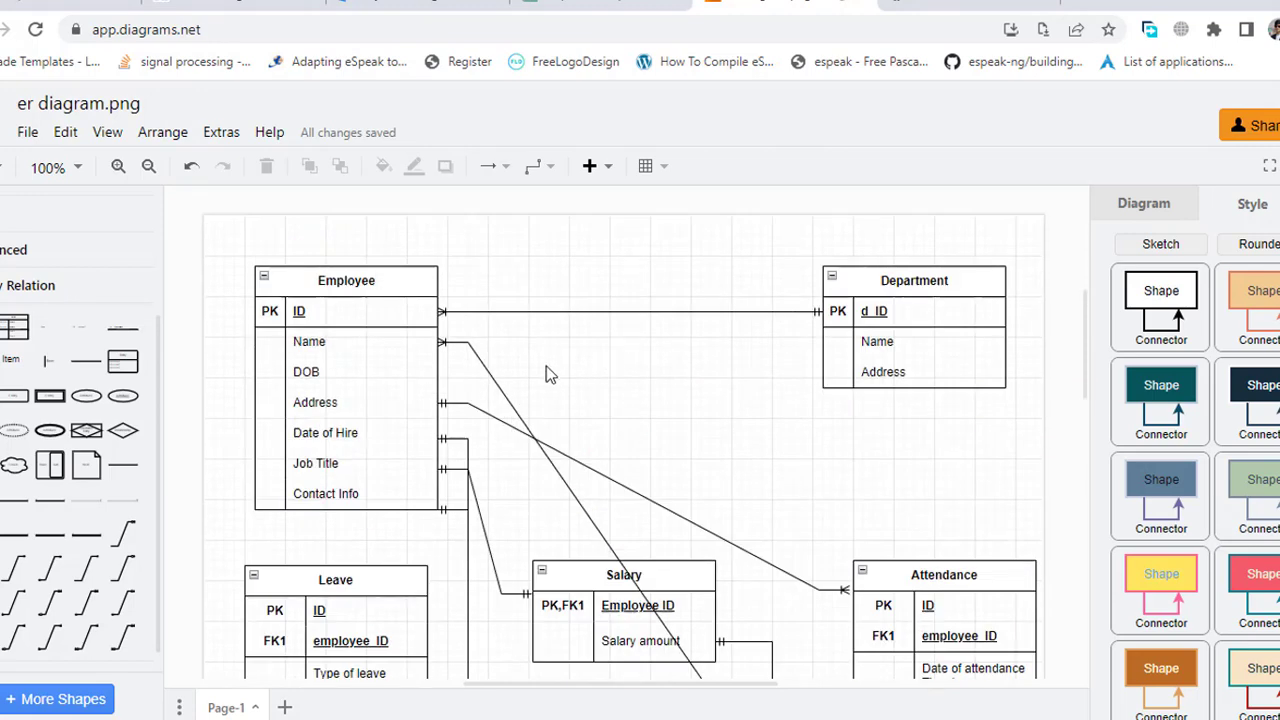
pyautogui.scroll(-3)
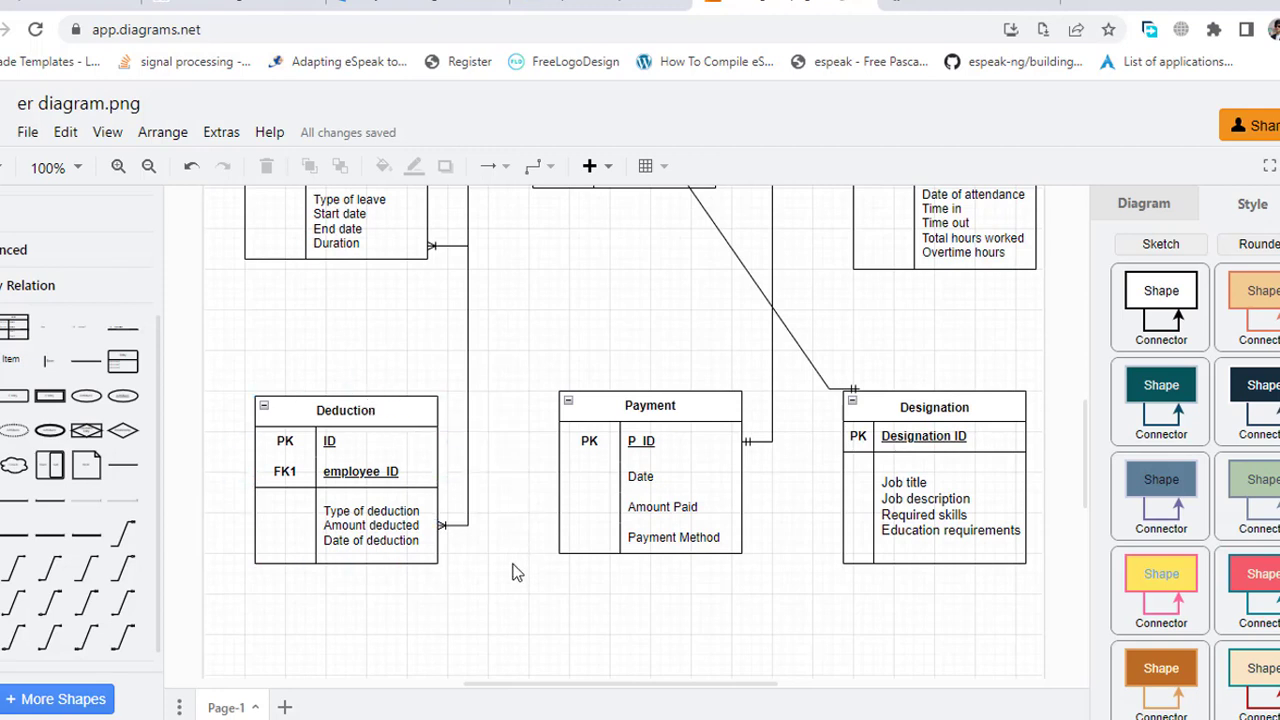
pyautogui.scroll(-3)
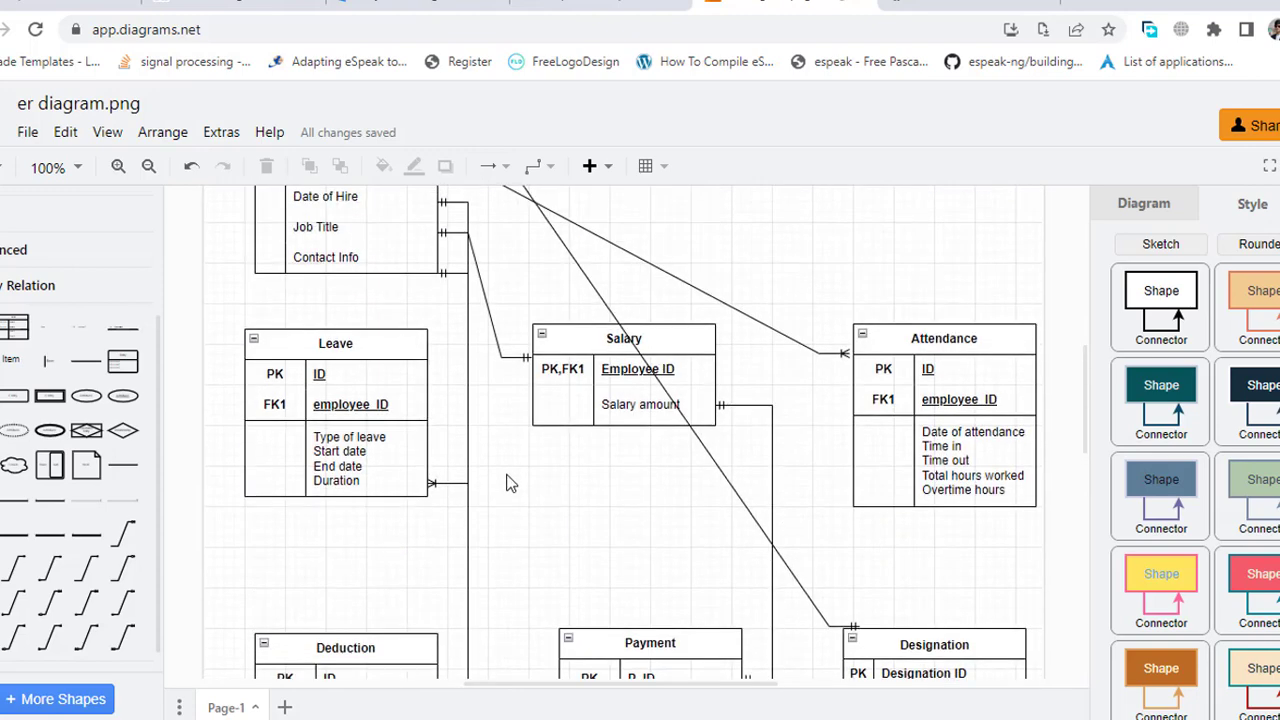
pyautogui.scroll(-3)
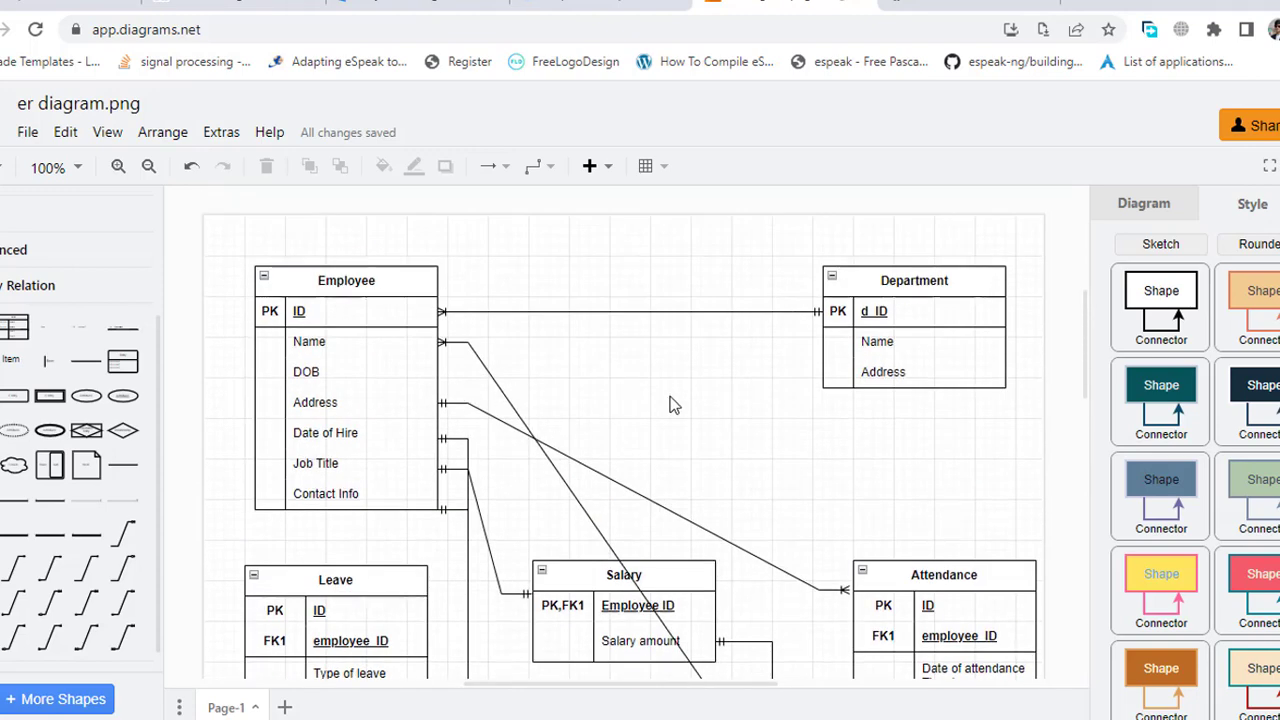
pyautogui.scroll(-3)
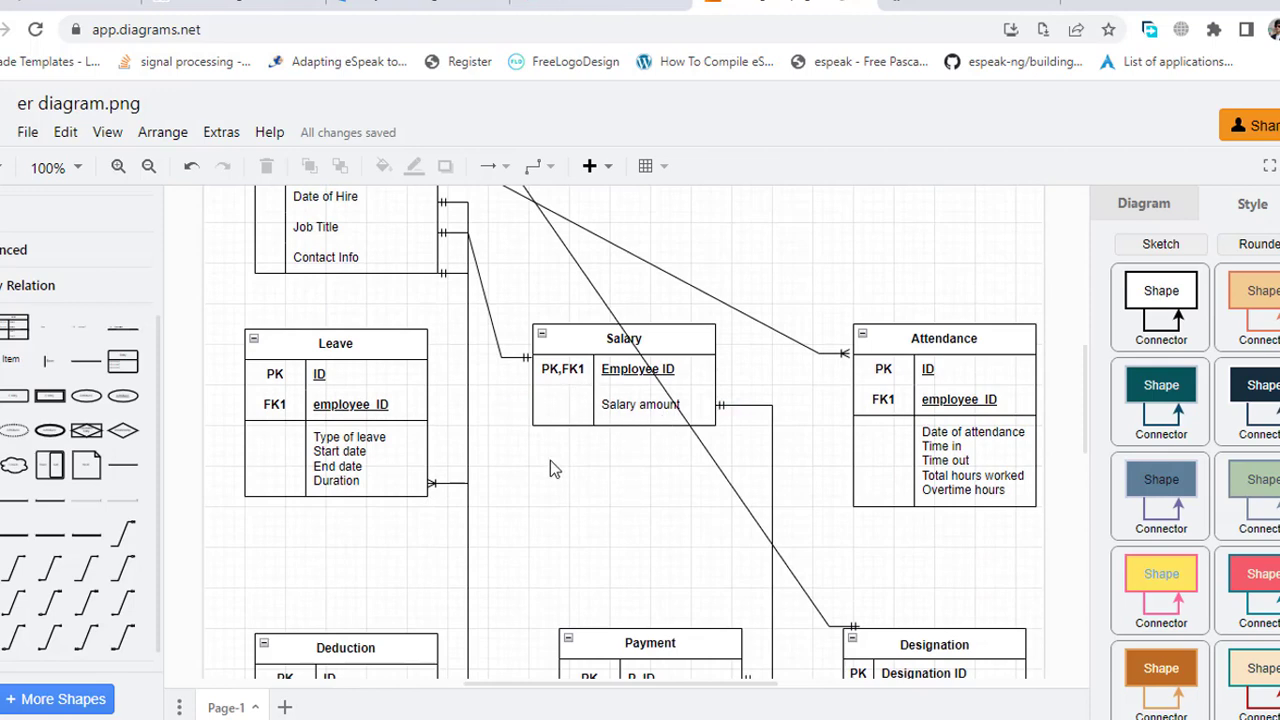
pyautogui.scroll(-3)
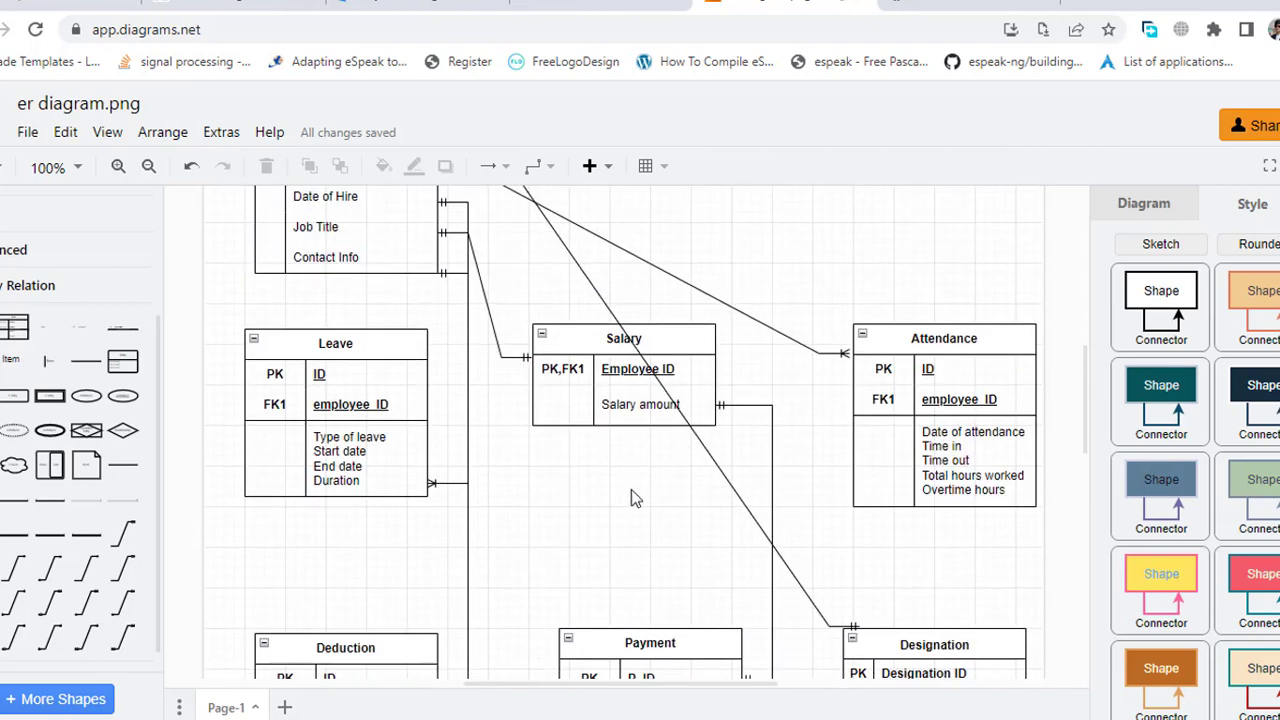
pyautogui.scroll(-3)
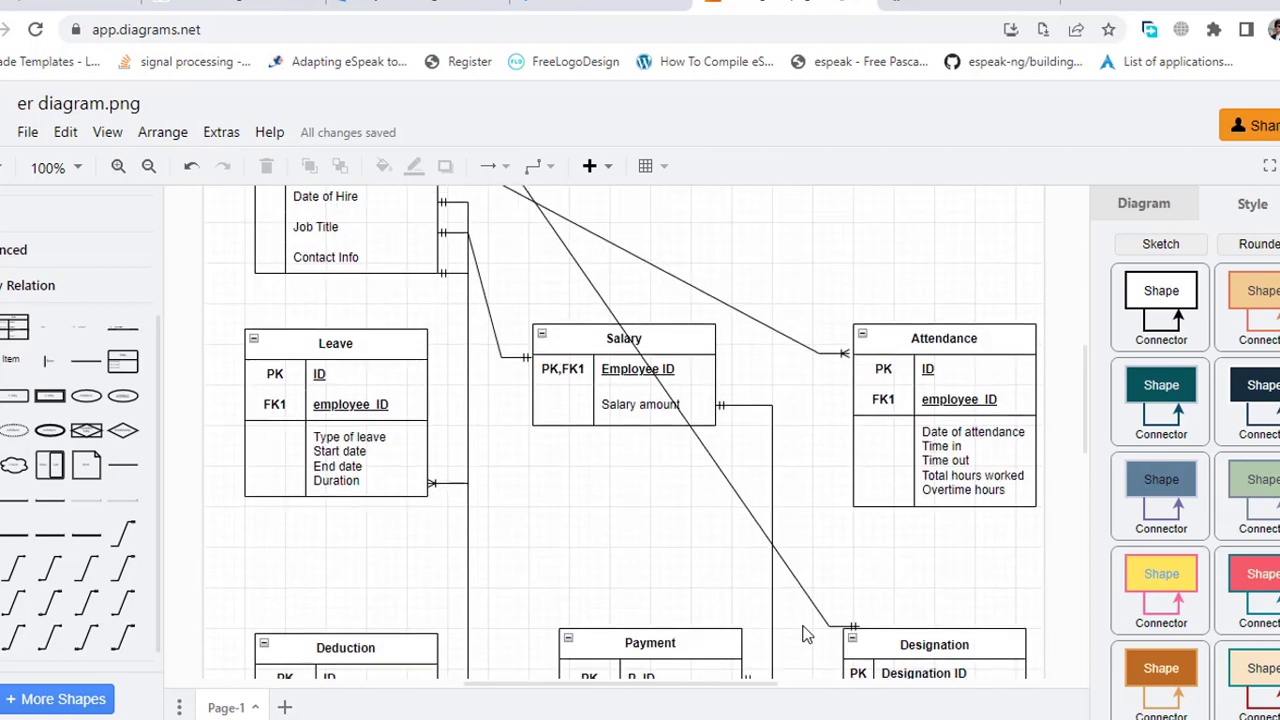
pyautogui.scroll(-3)
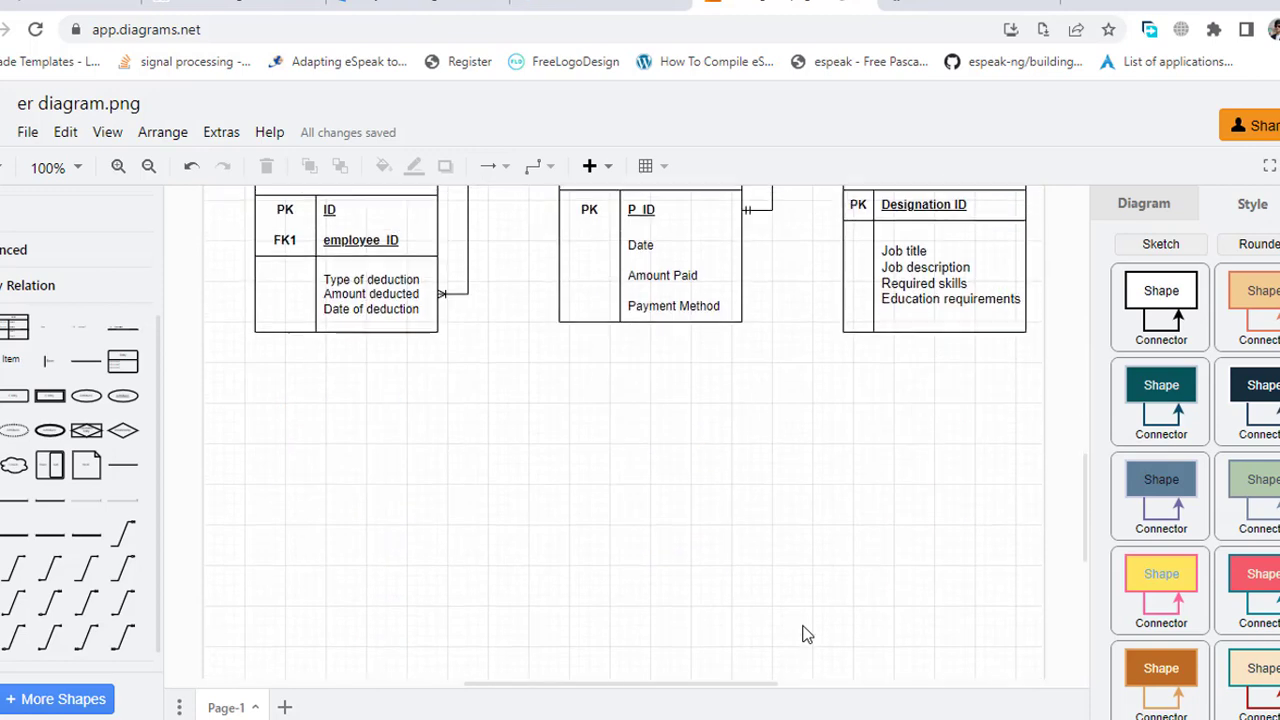
pyautogui.scroll(-3)
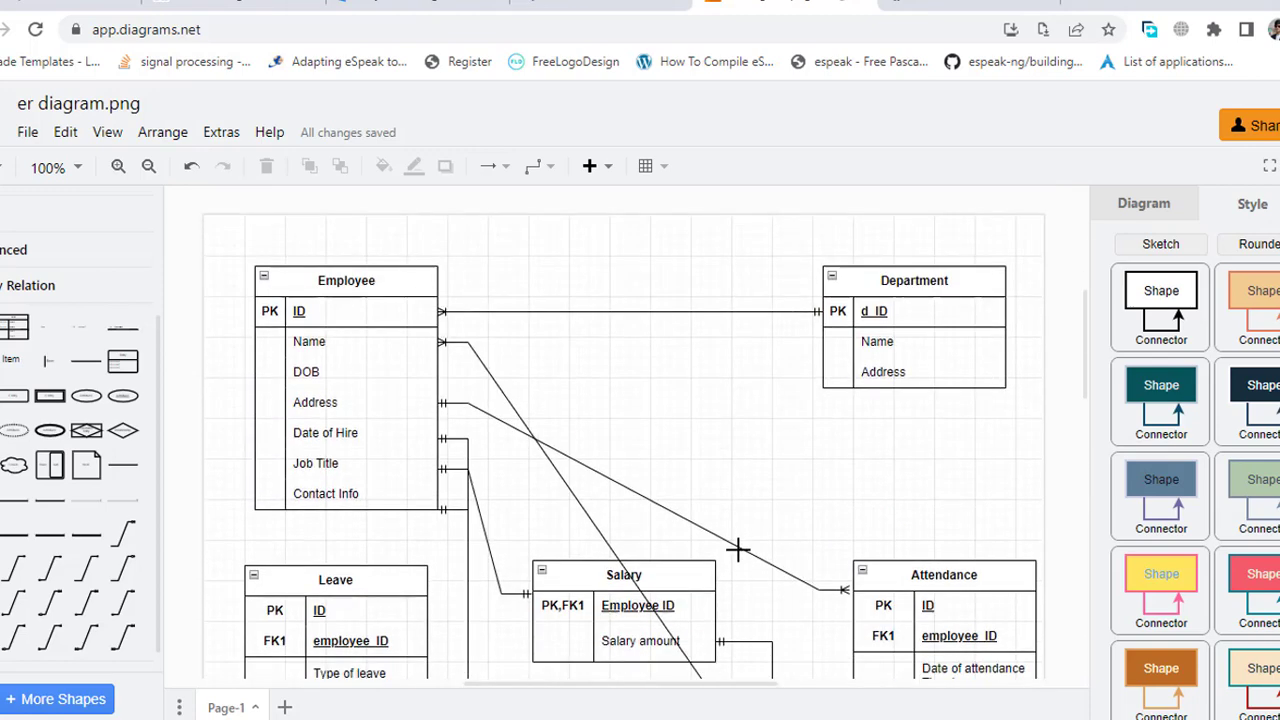
pyautogui.scroll(-3)
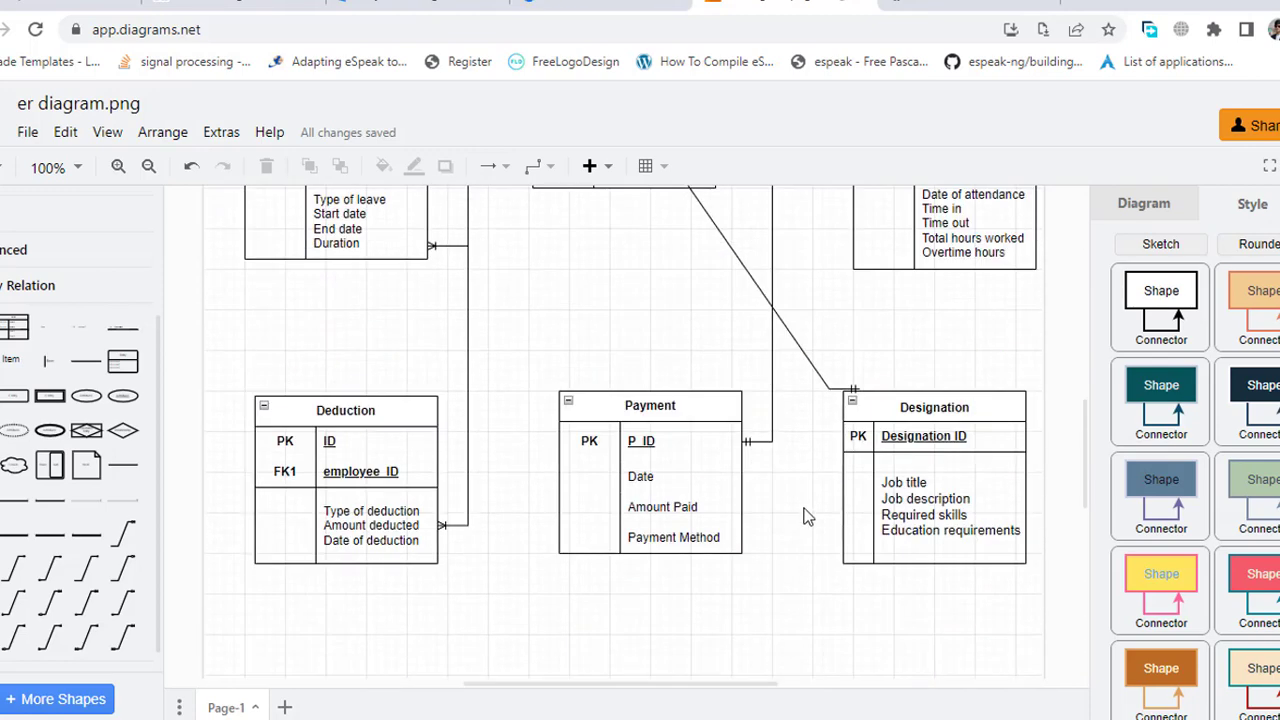
pyautogui.scroll(-3)
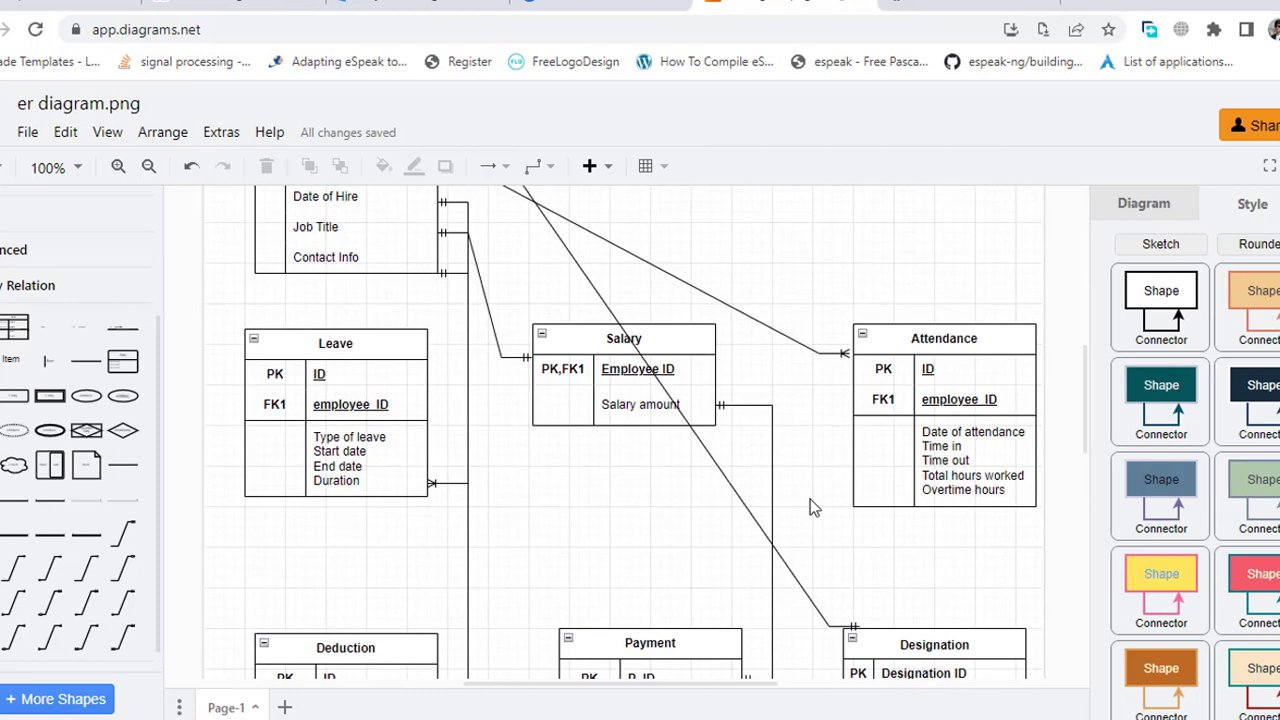
pyautogui.moveTo(764, 520)
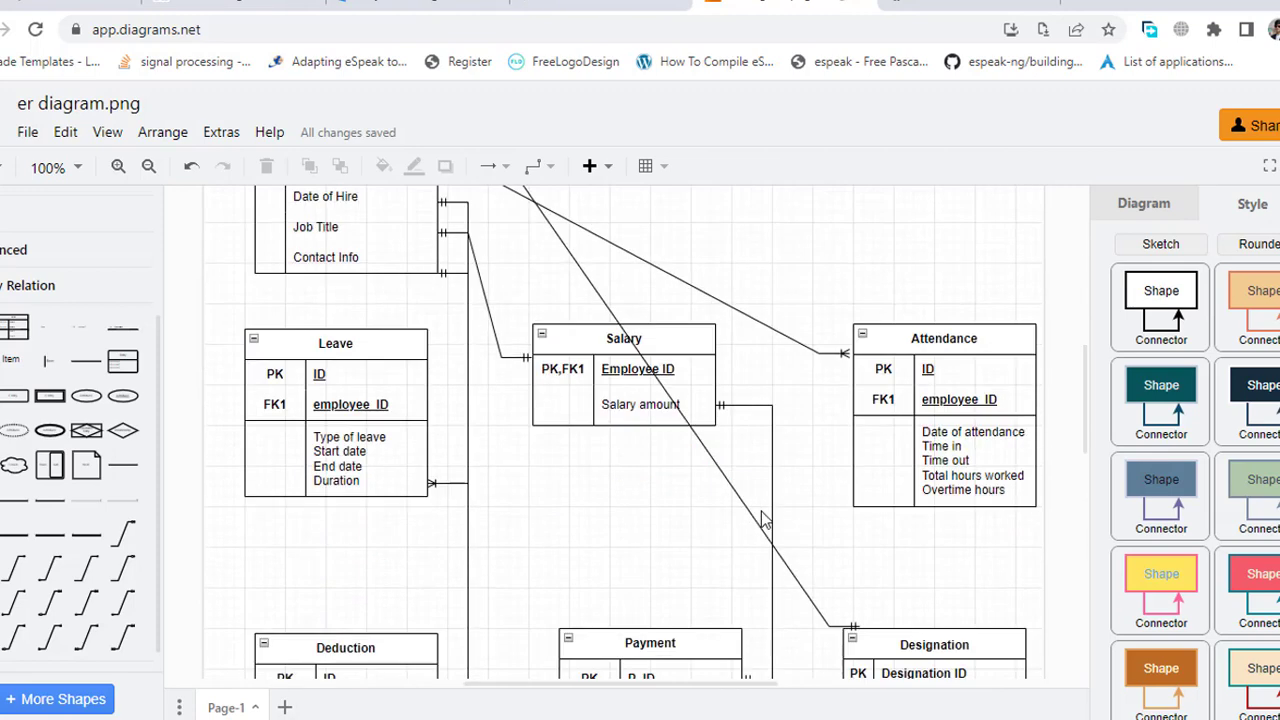